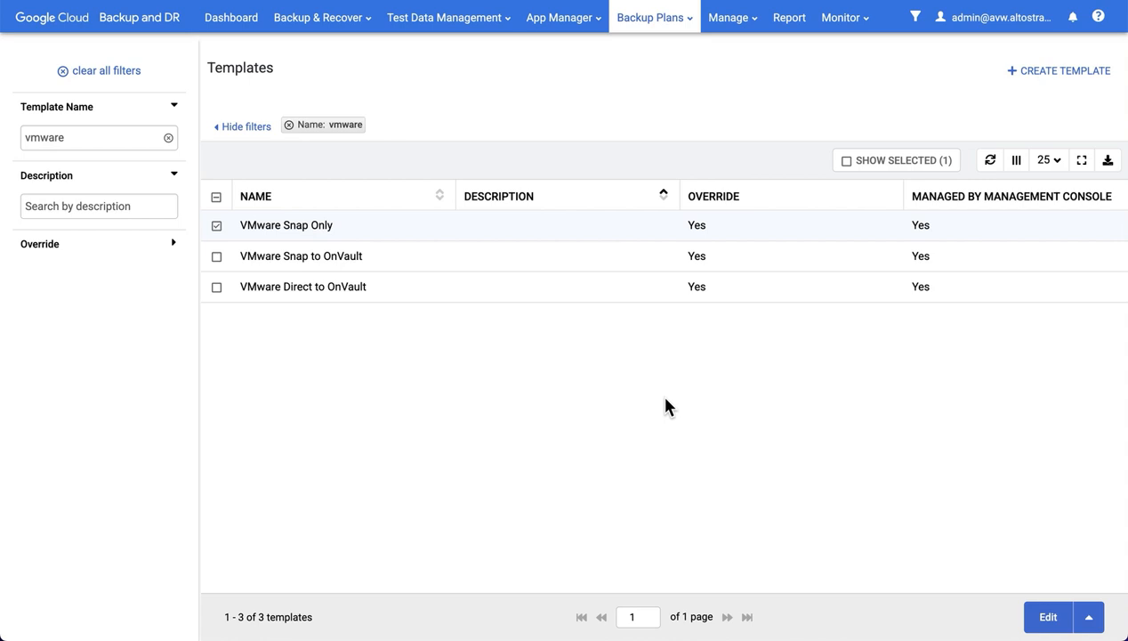
Show the Daily Snap policy settings of the VMware Snap Only template
left_click(652, 18)
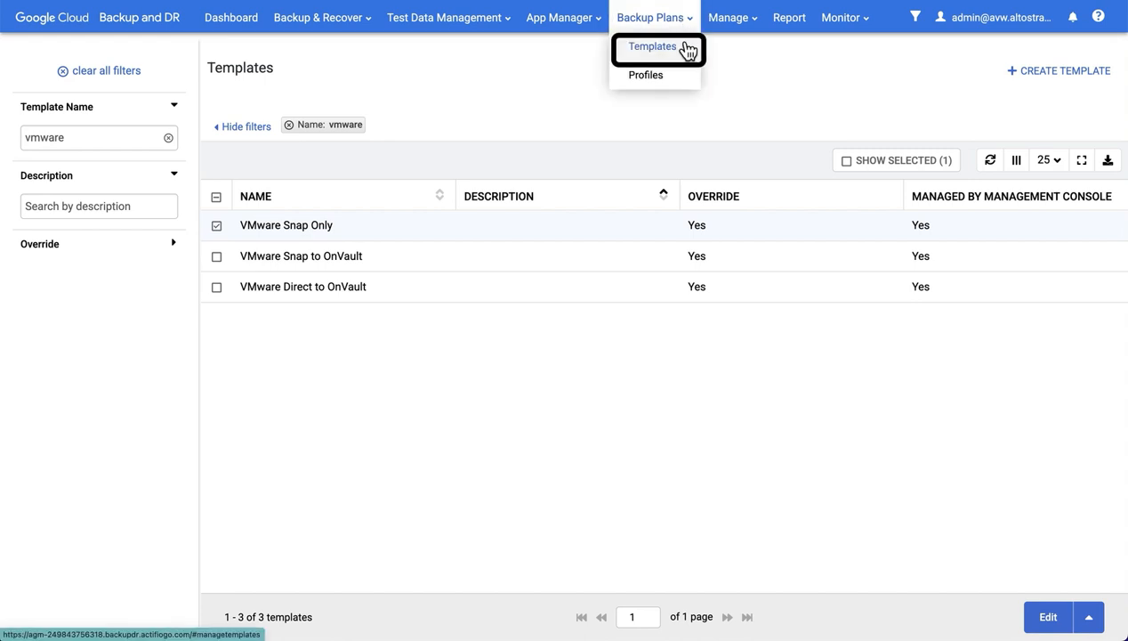
mouse_move(643, 75)
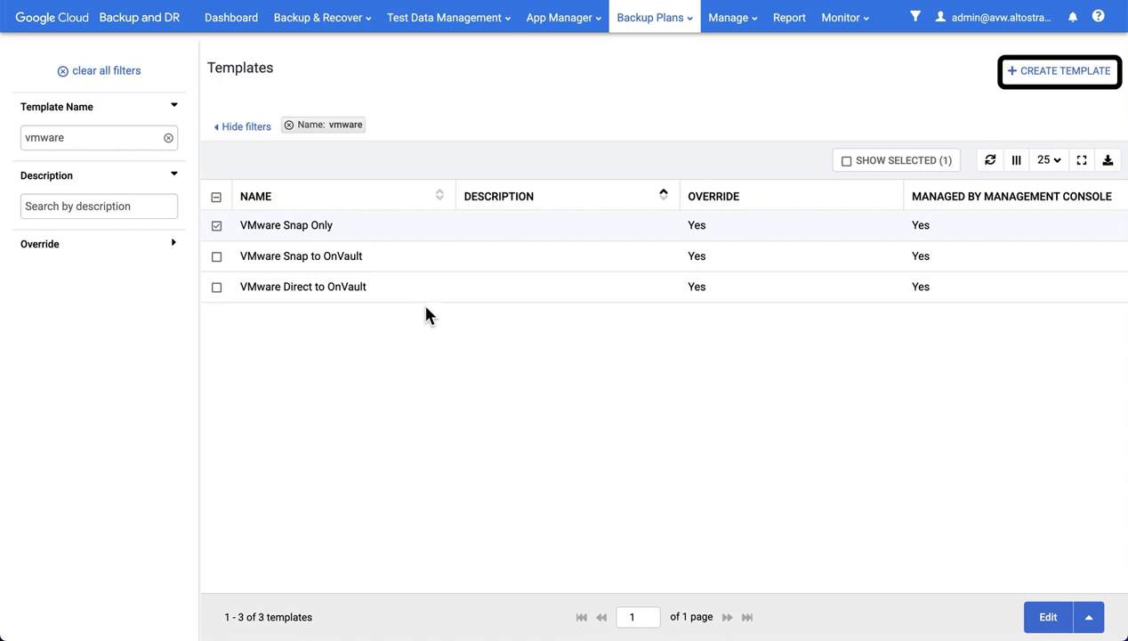
mouse_move(415, 295)
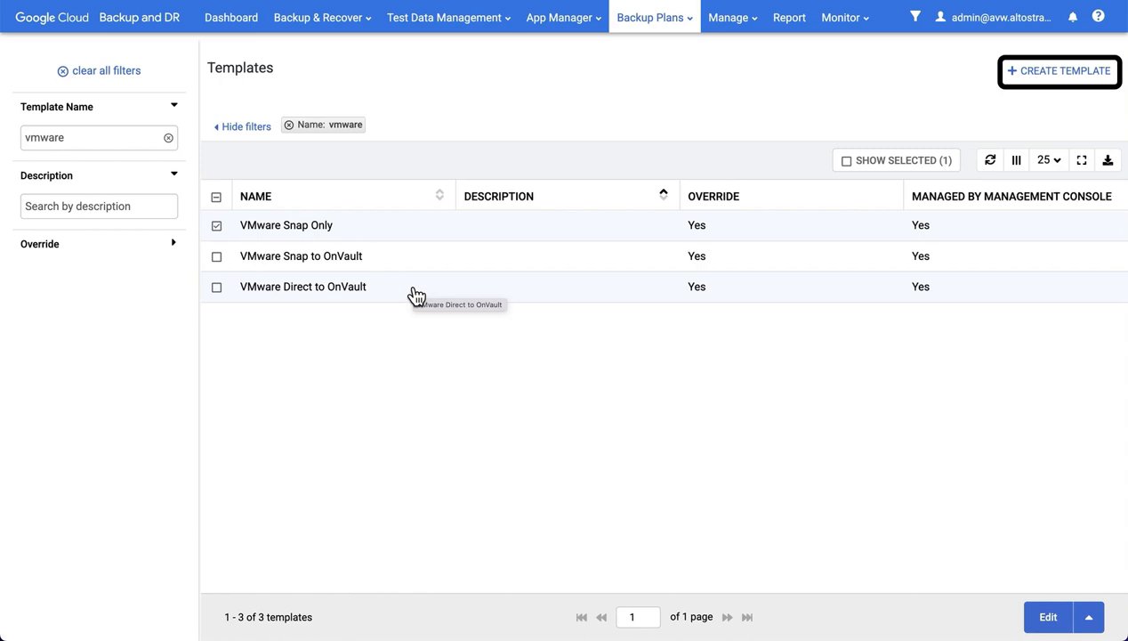
mouse_move(402, 259)
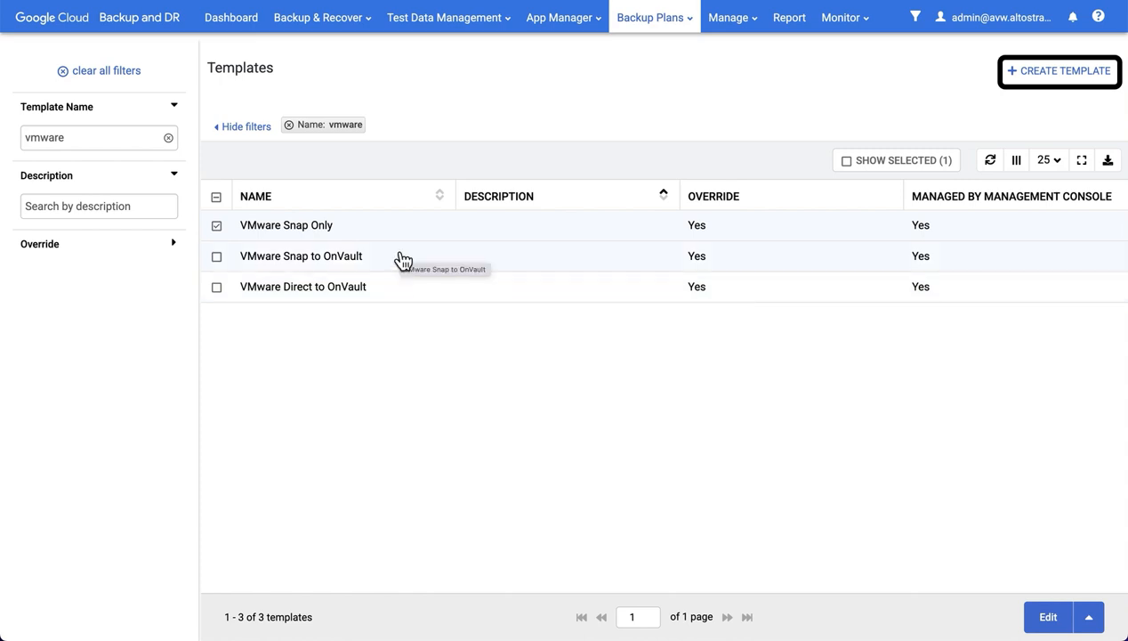
mouse_move(388, 241)
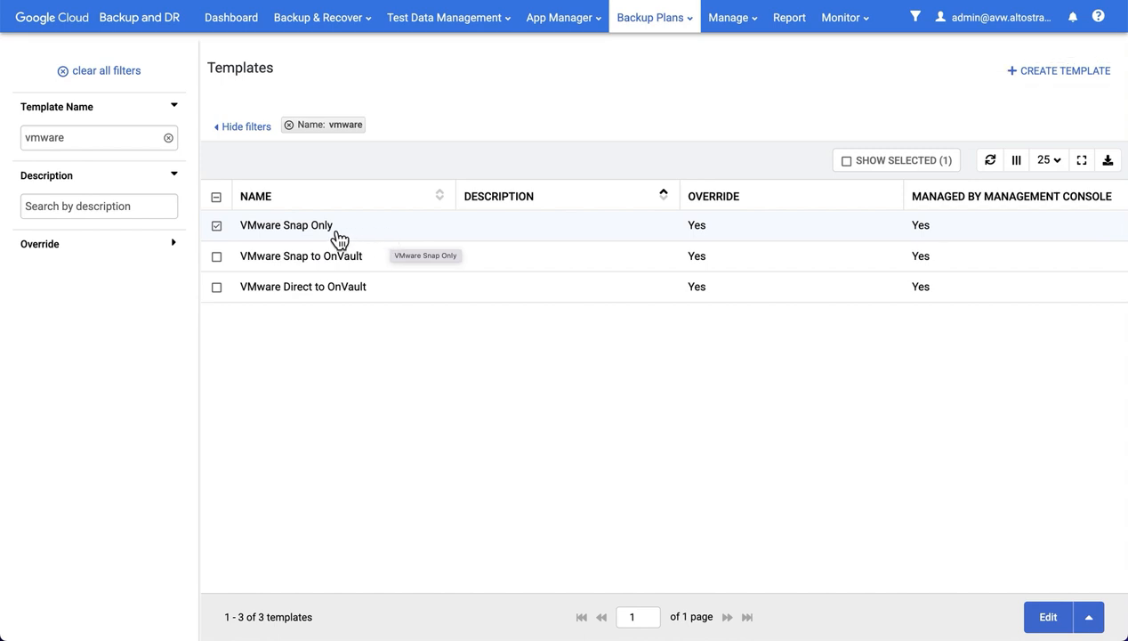
left_click(303, 224)
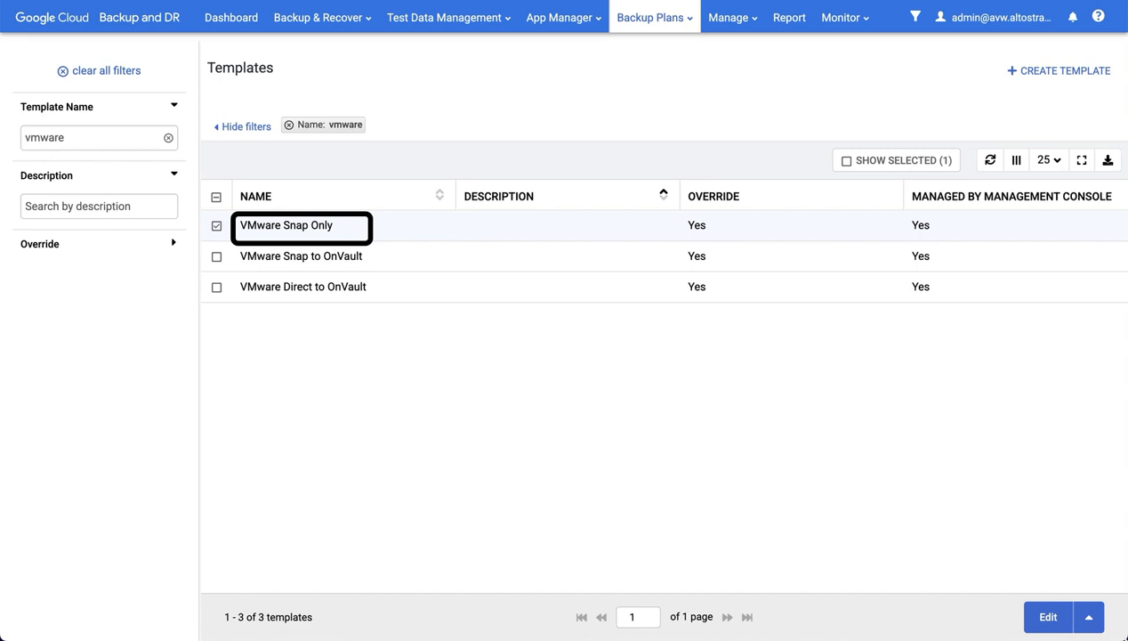
left_click(1048, 616)
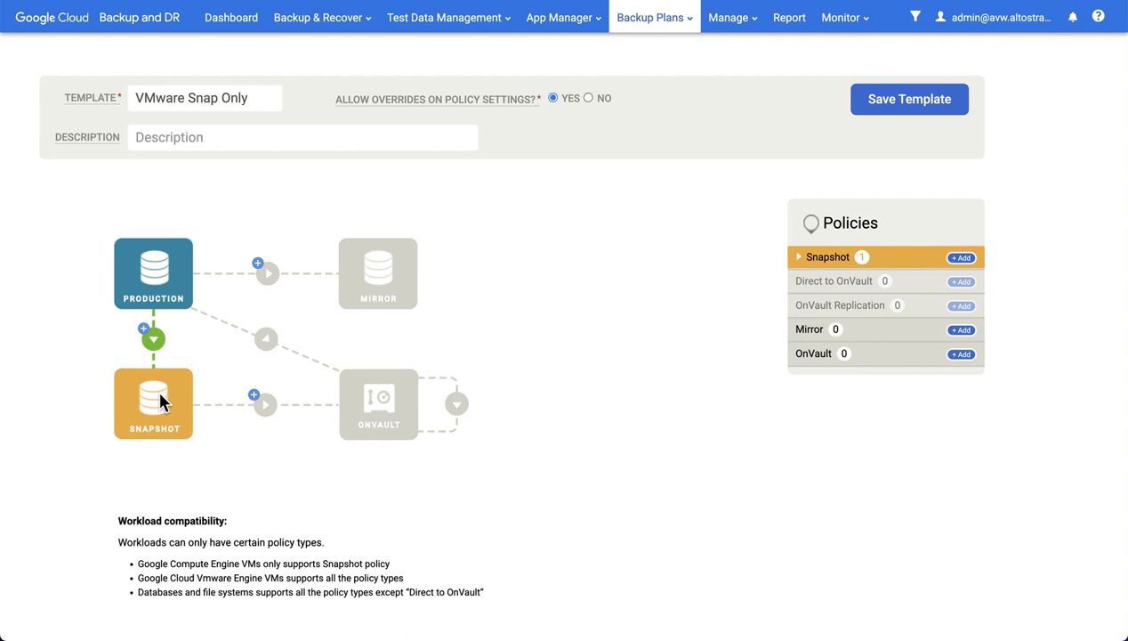
left_click(799, 257)
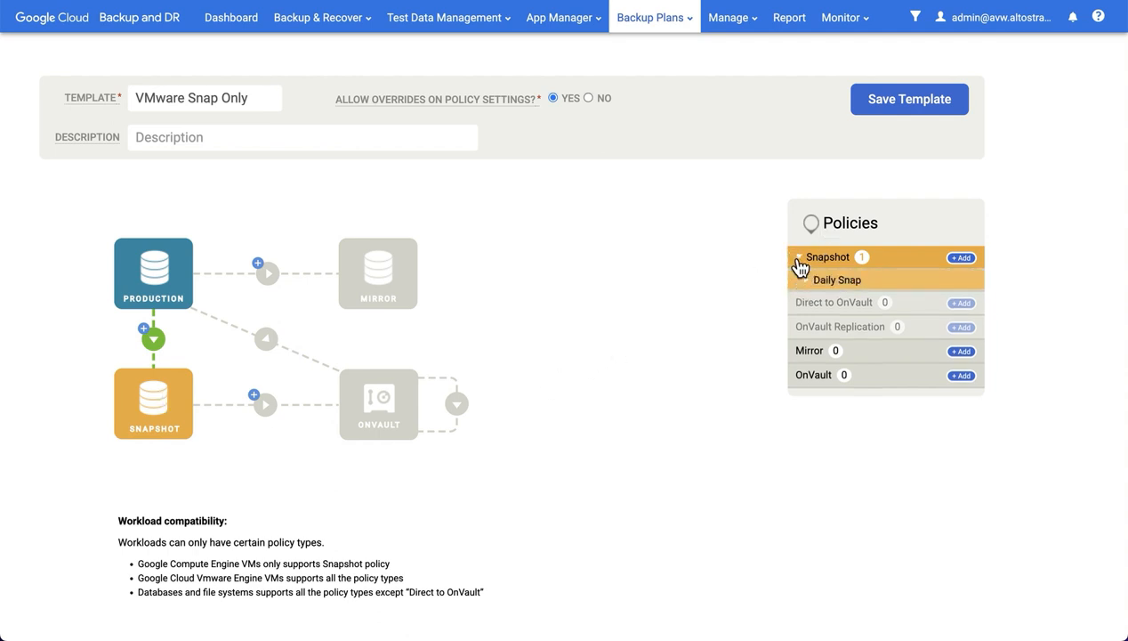
left_click(839, 279)
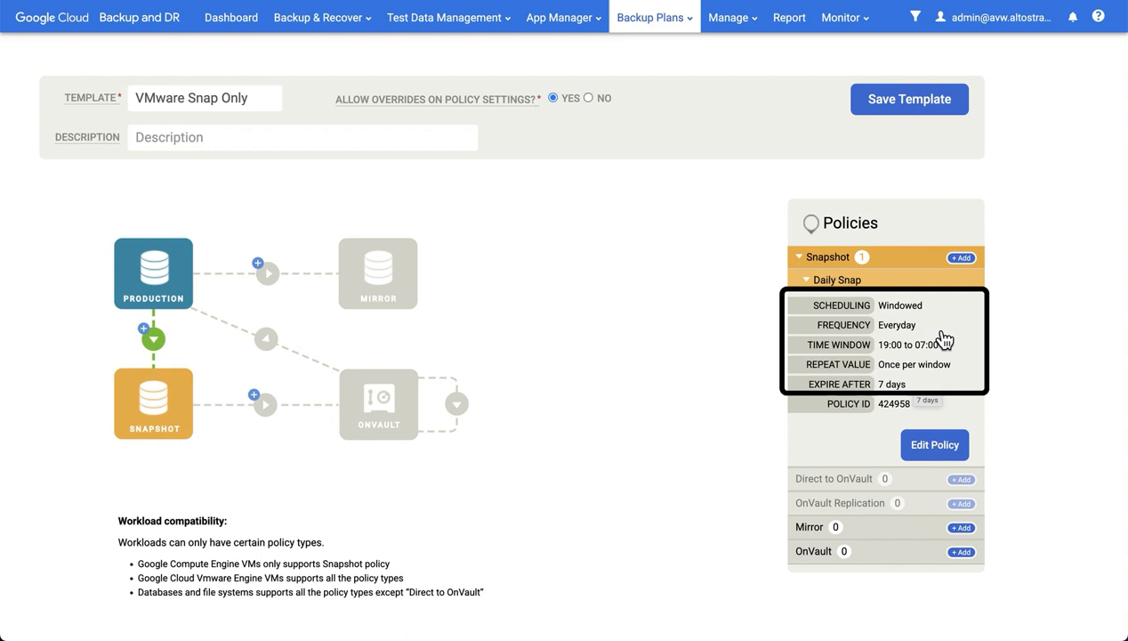
mouse_move(934, 347)
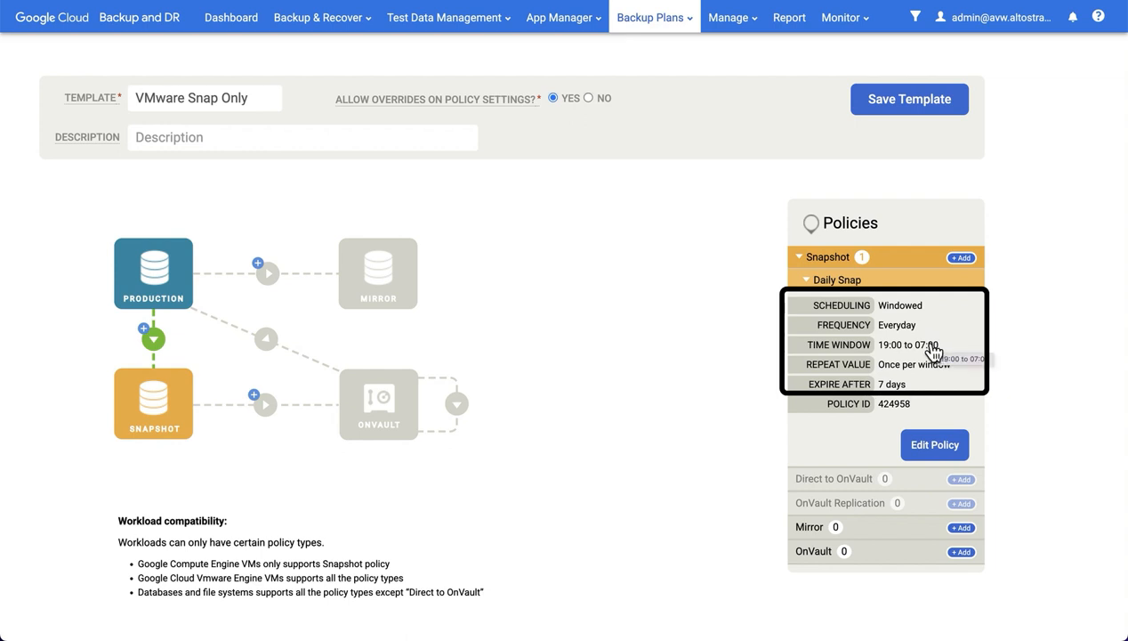
mouse_move(811, 117)
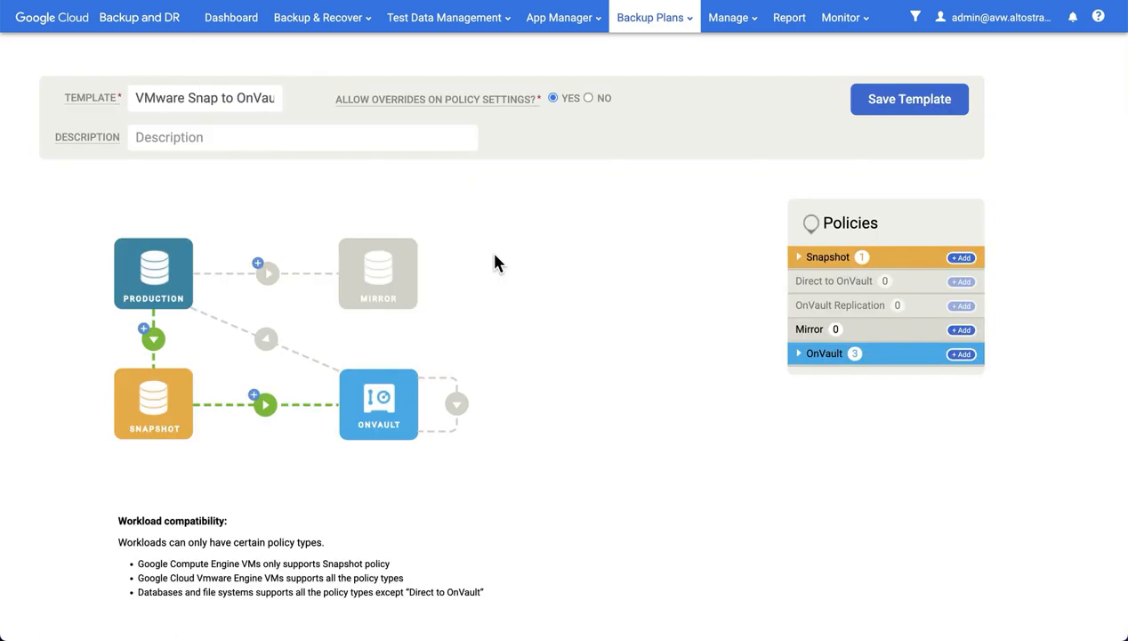
mouse_move(180, 373)
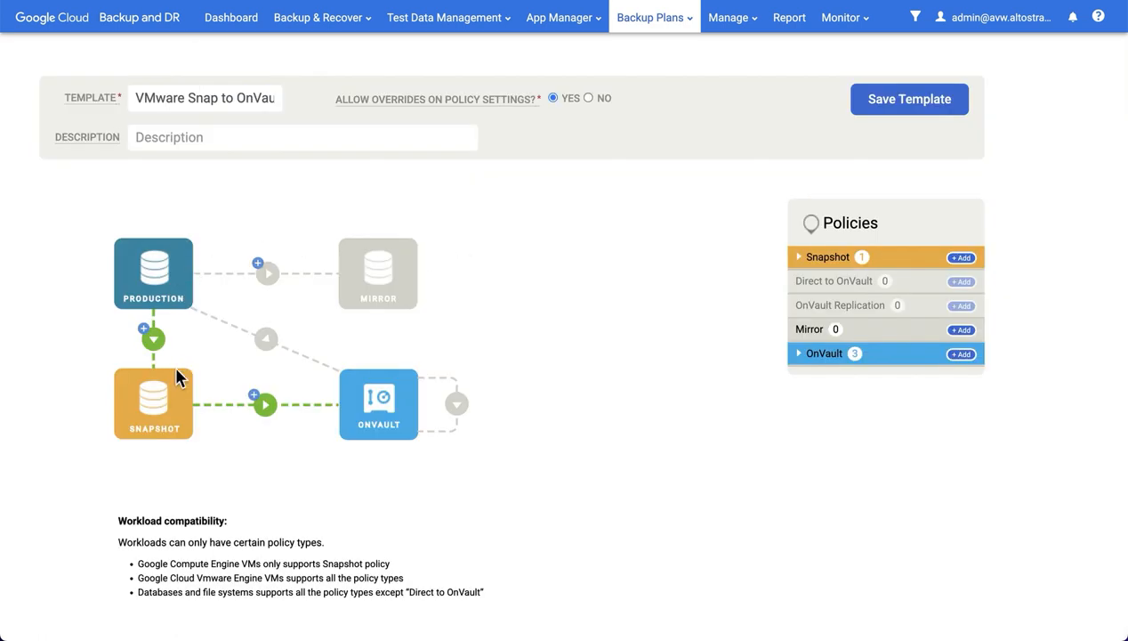
mouse_move(196, 383)
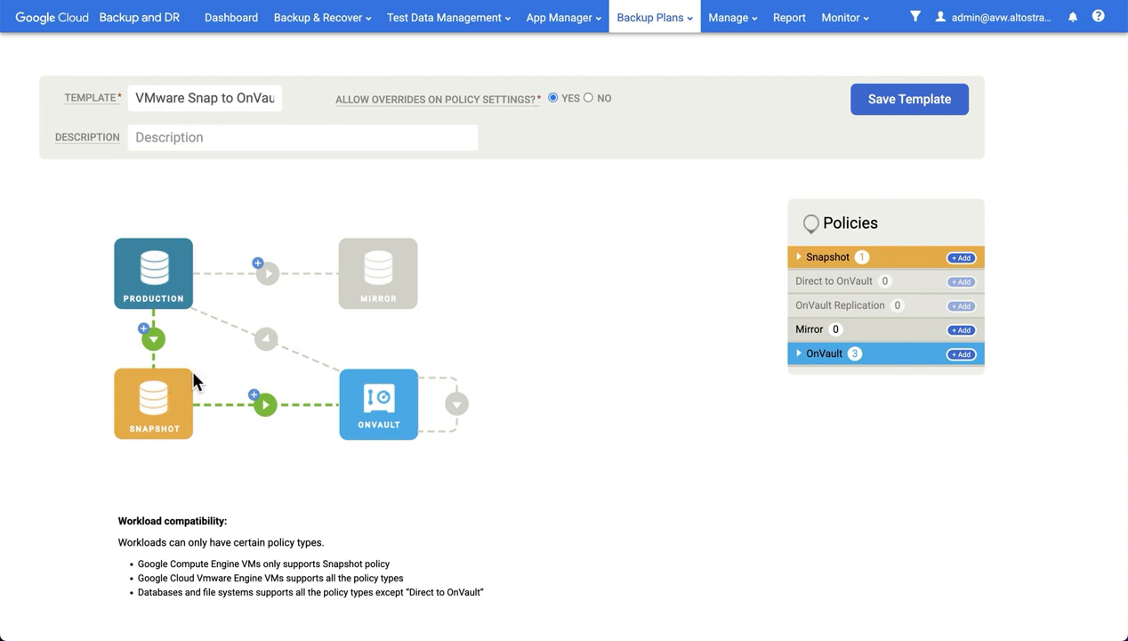
mouse_move(160, 429)
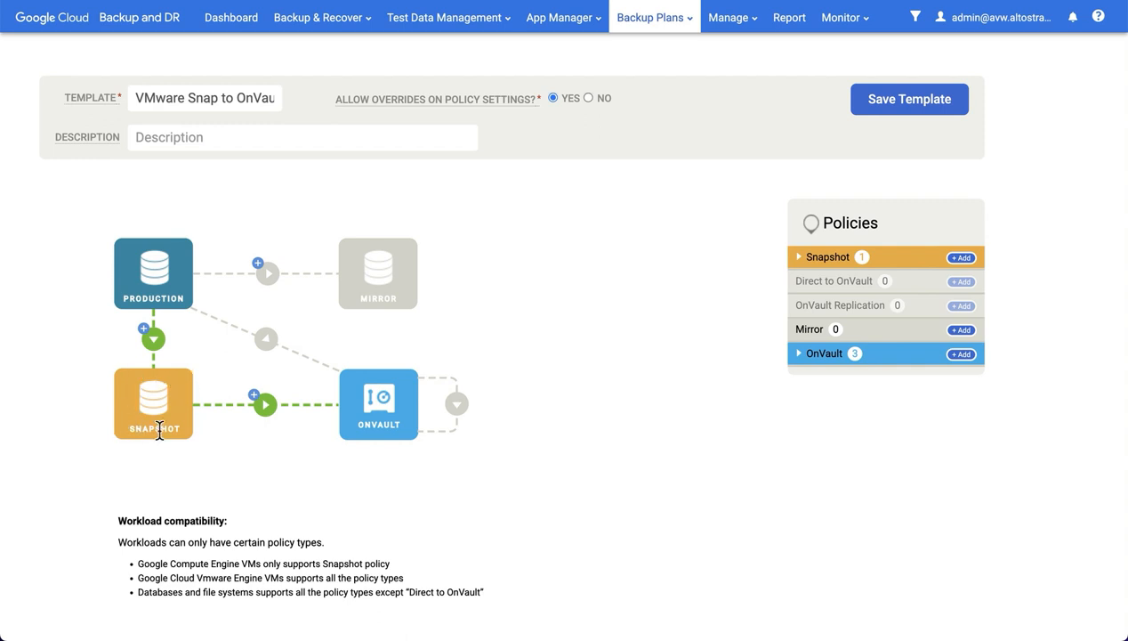
mouse_move(176, 427)
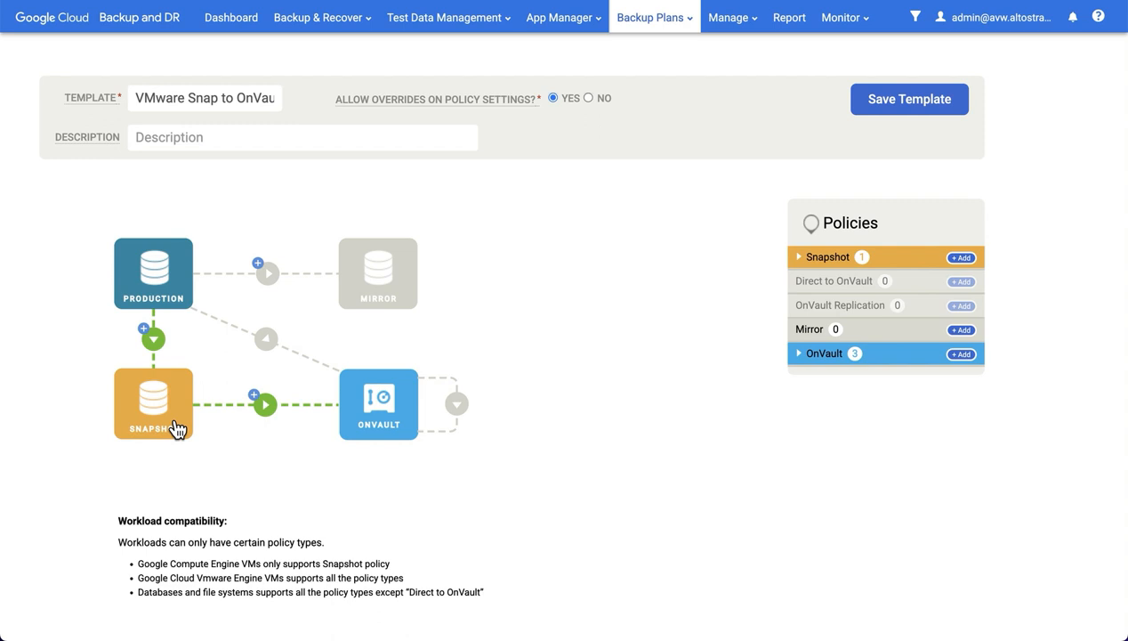
mouse_move(386, 427)
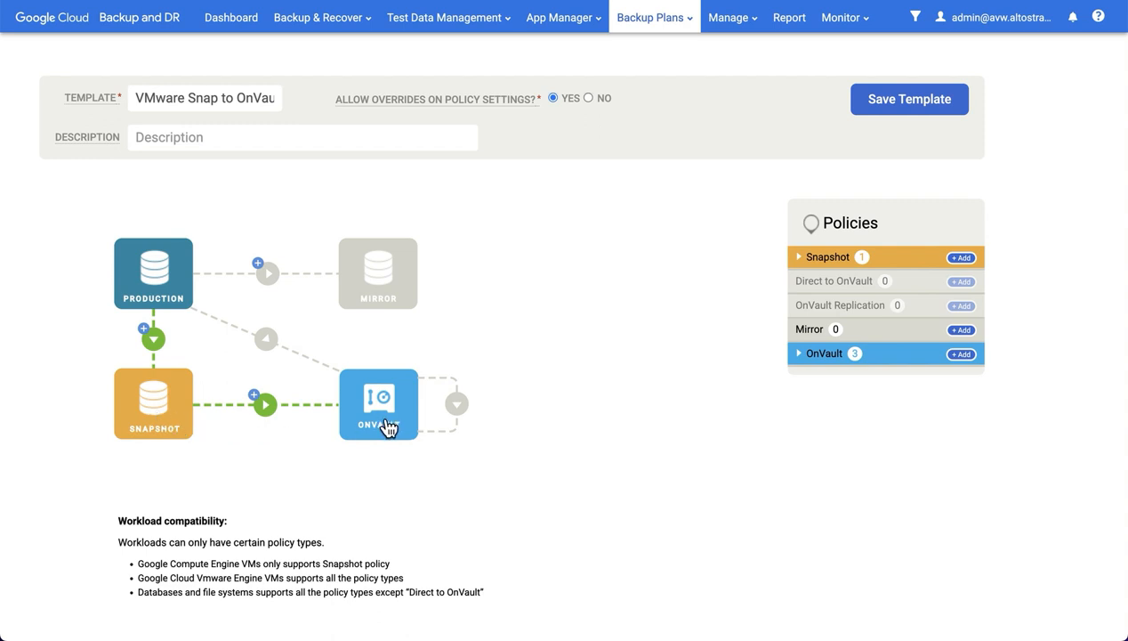
Expand and then collapse the Daily Snap policy of the VMware Snap to OnVault template
left_click(826, 256)
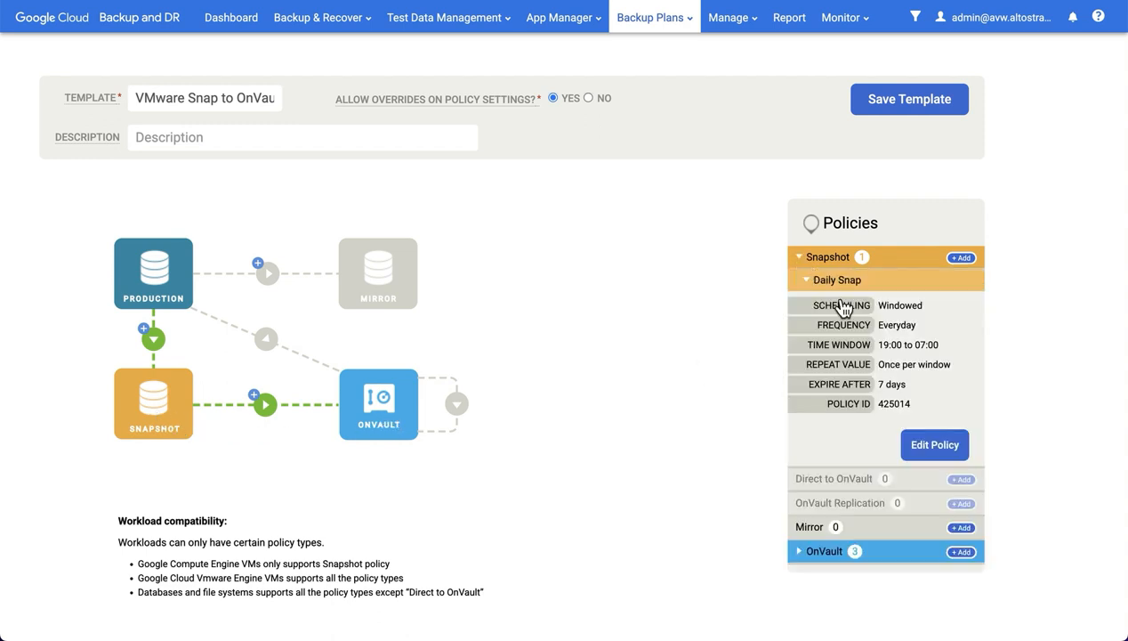
mouse_move(886, 352)
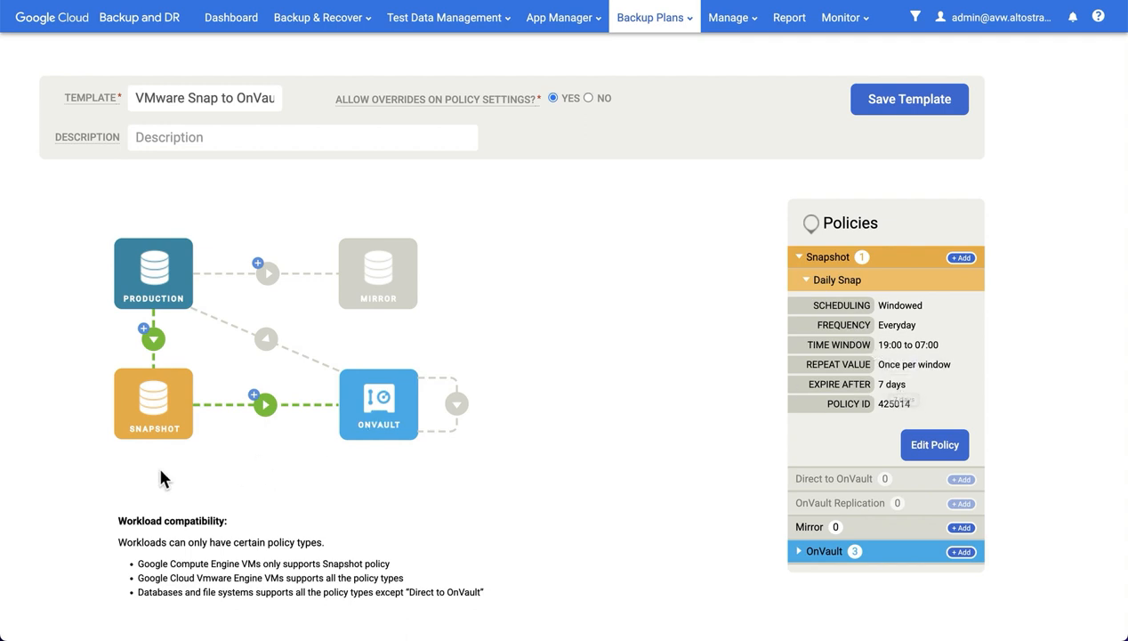
mouse_move(174, 452)
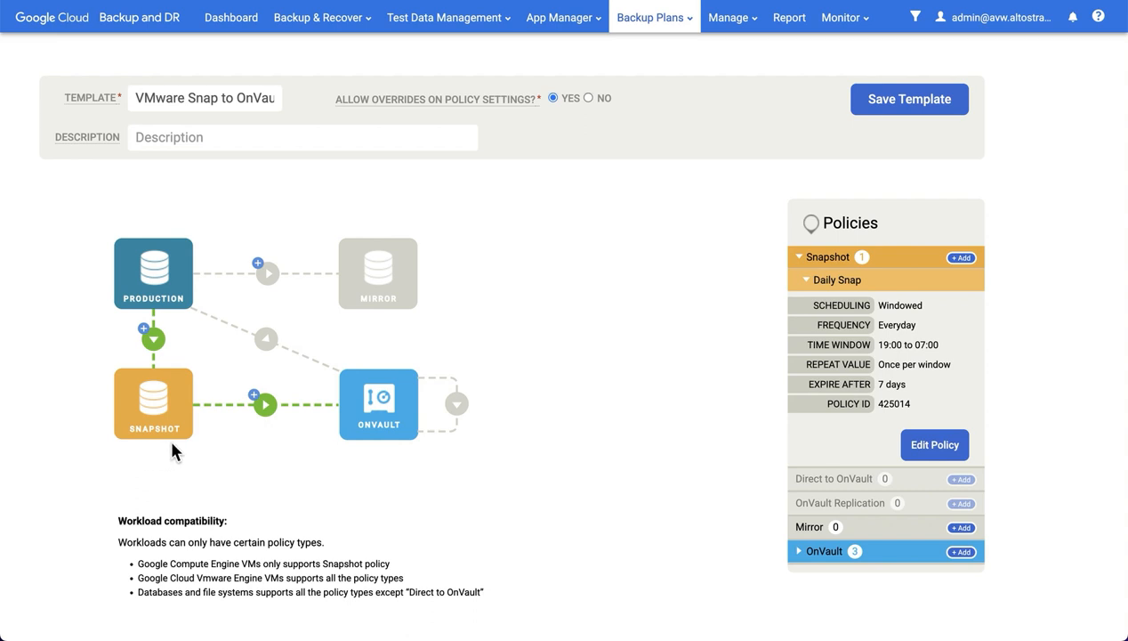
mouse_move(808, 523)
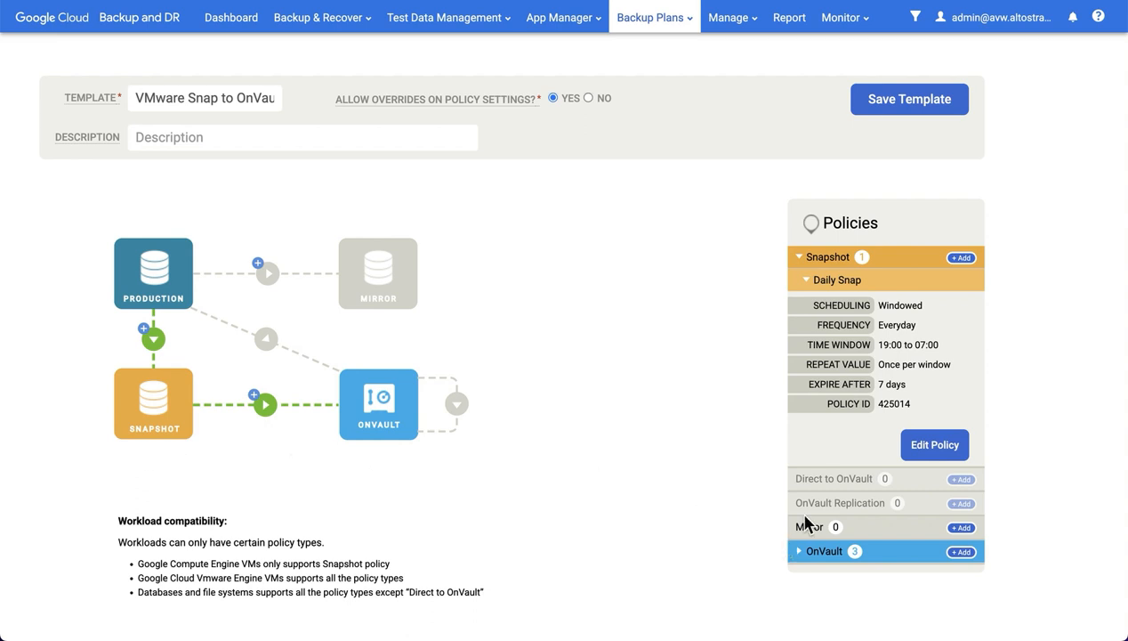
left_click(799, 256)
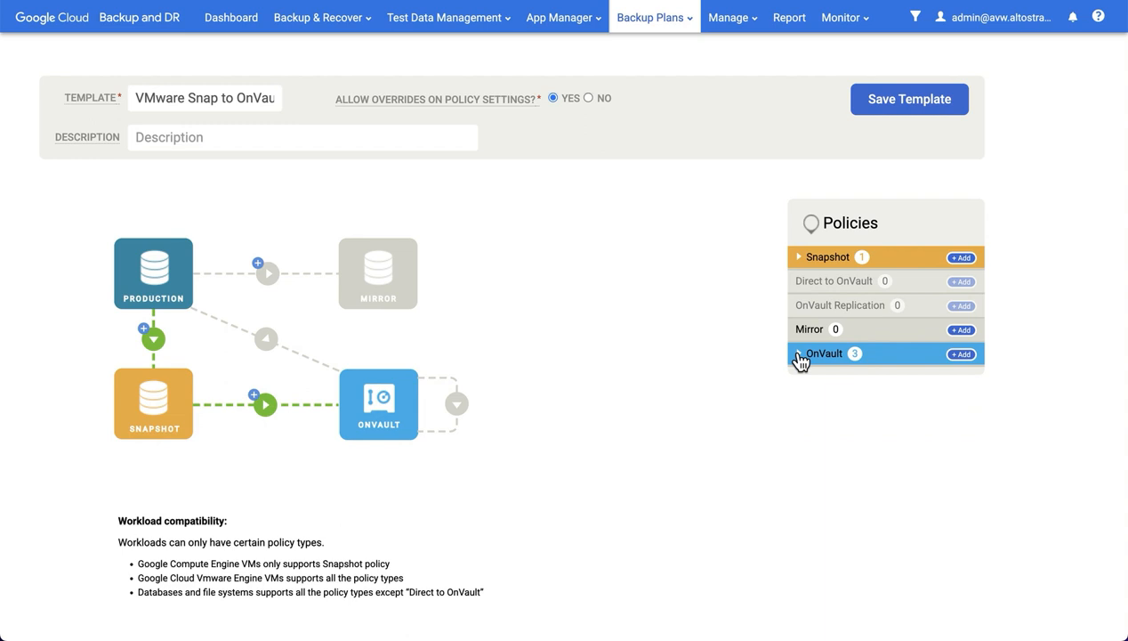
Expand the OnVault policies and show the Daily OnVault policy with its 90-day expiry
left_click(822, 352)
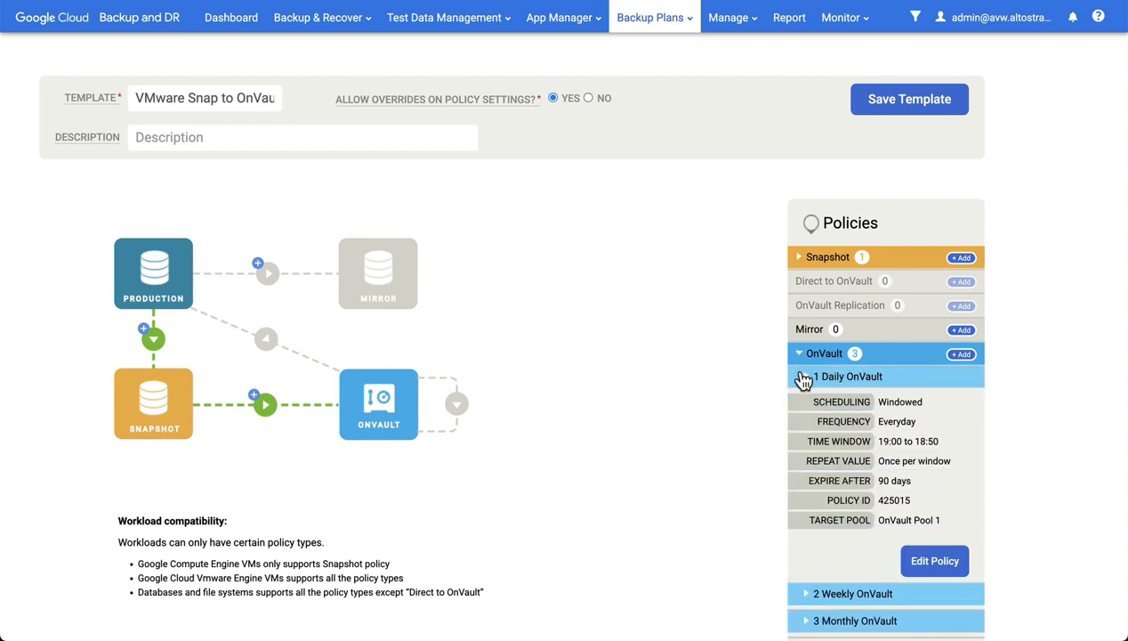
left_click(847, 375)
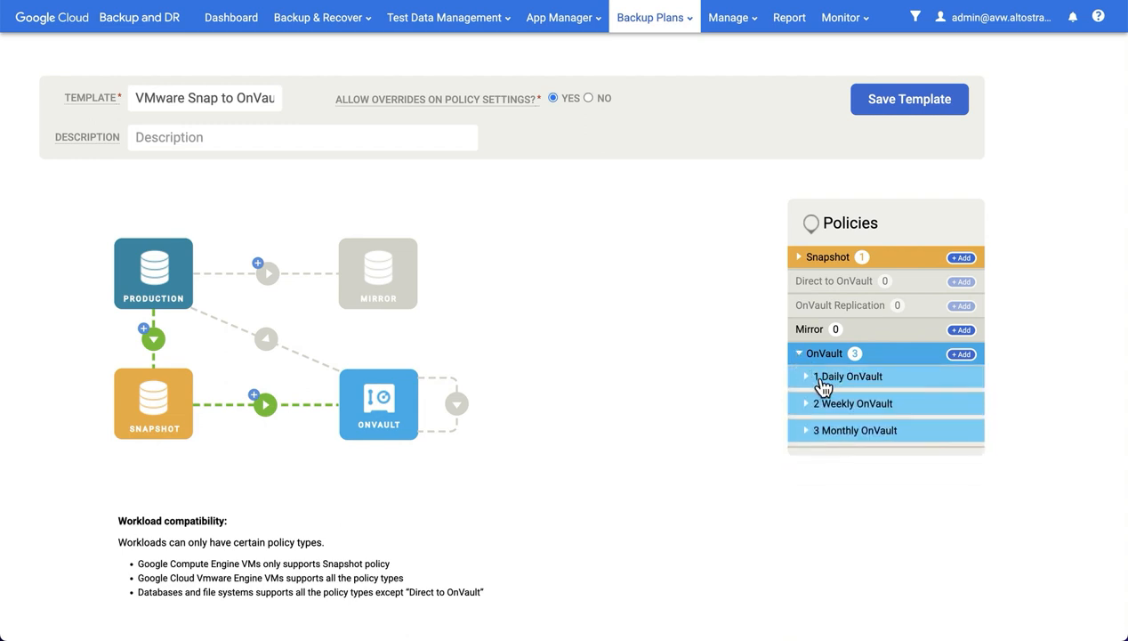
mouse_move(837, 408)
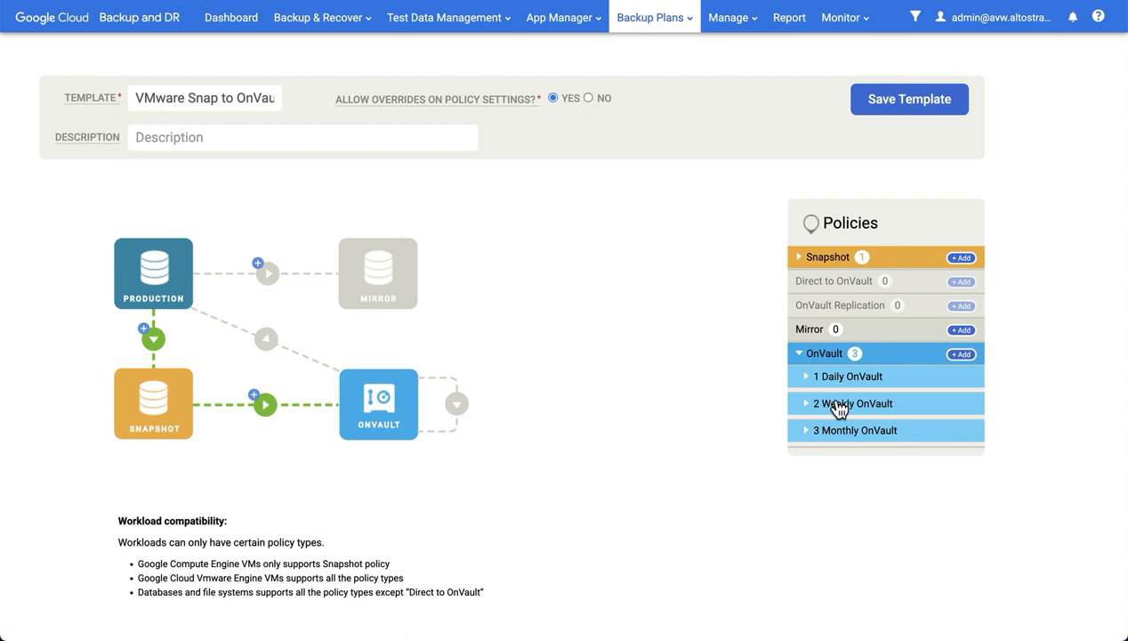
mouse_move(808, 380)
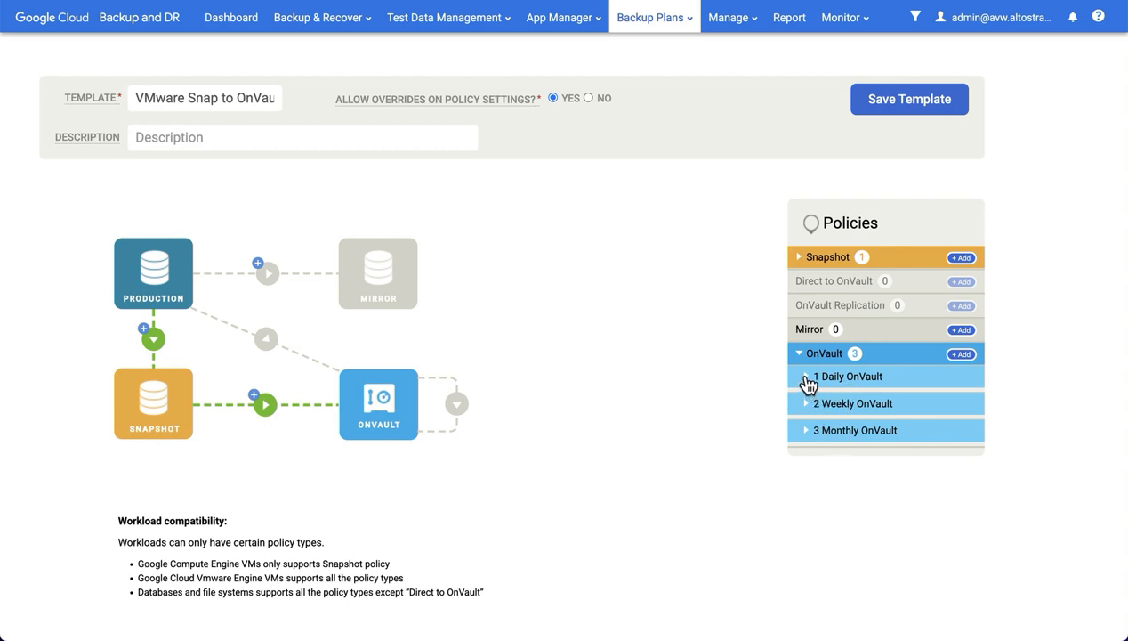
left_click(850, 375)
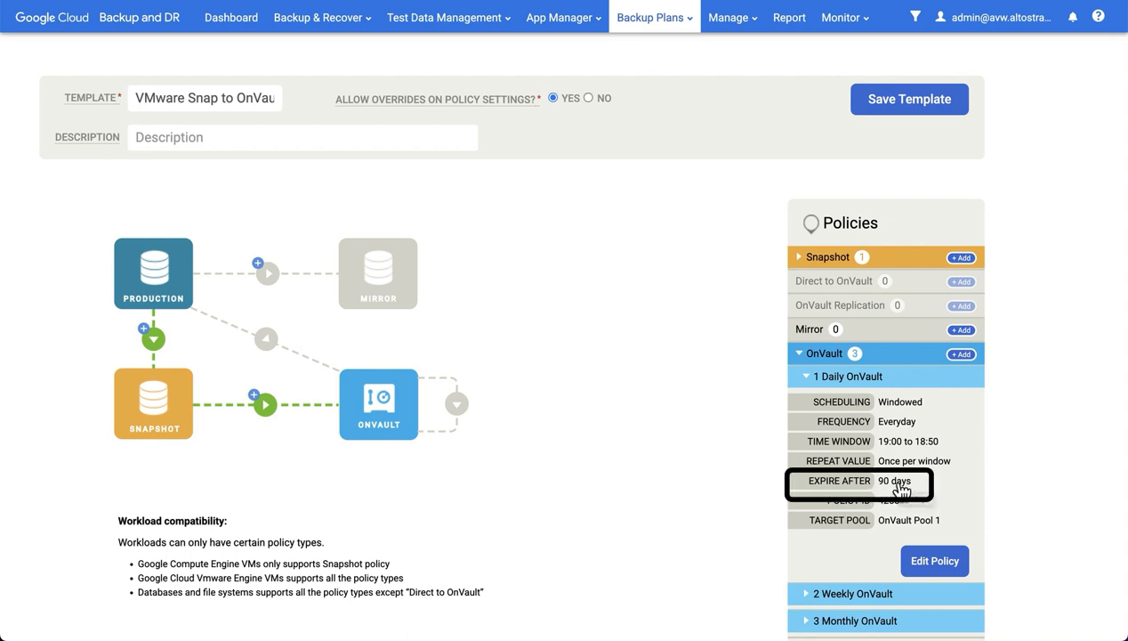
mouse_move(413, 454)
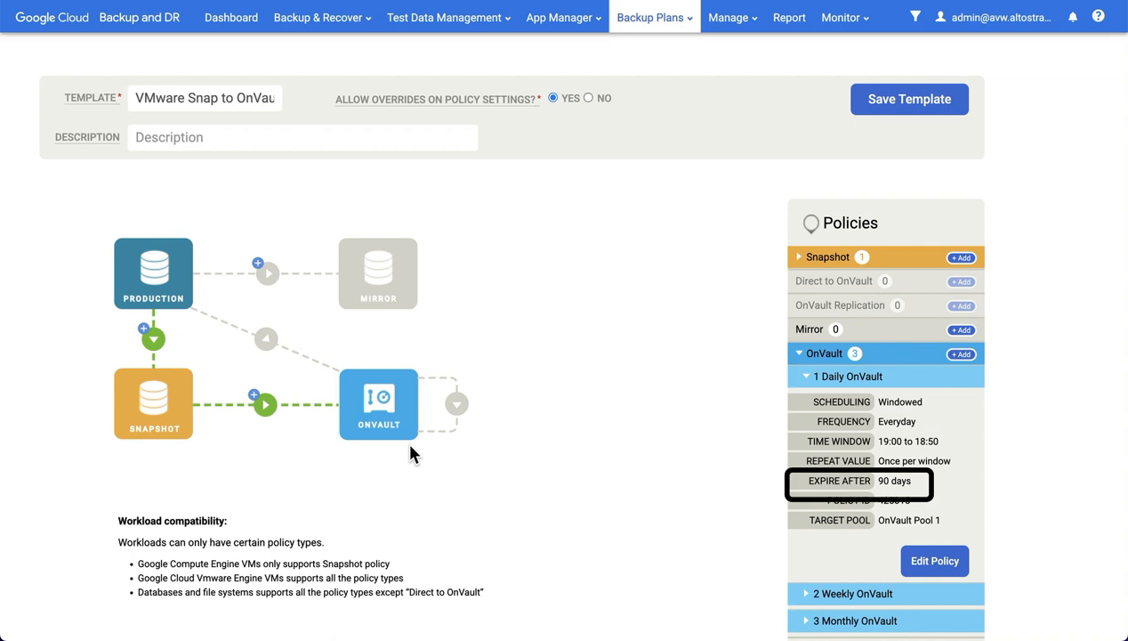
mouse_move(406, 449)
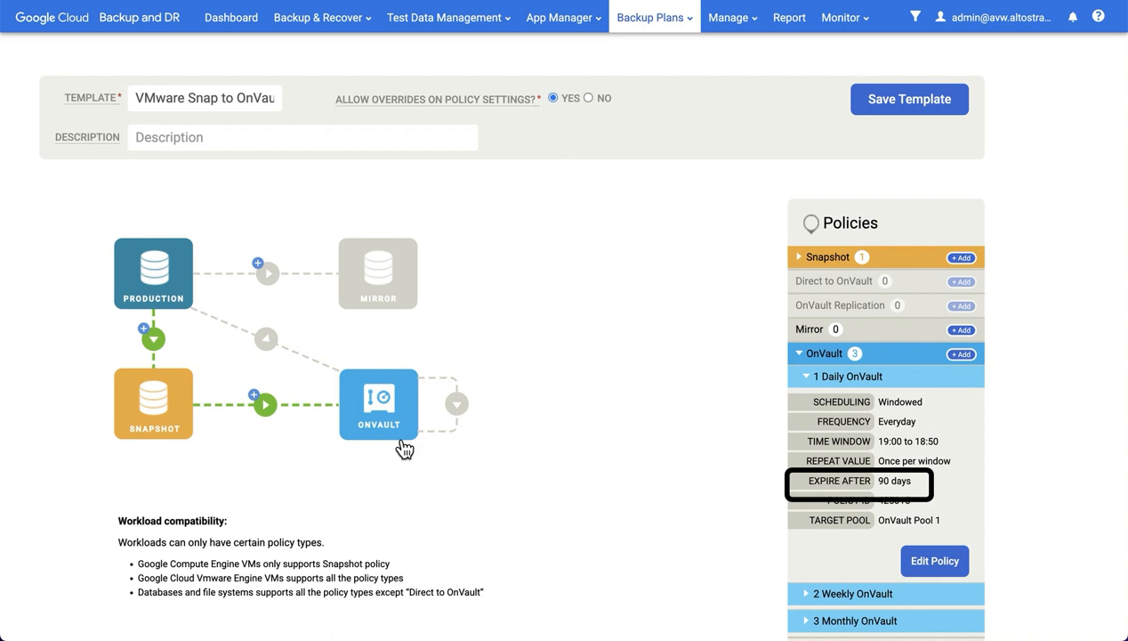
mouse_move(435, 459)
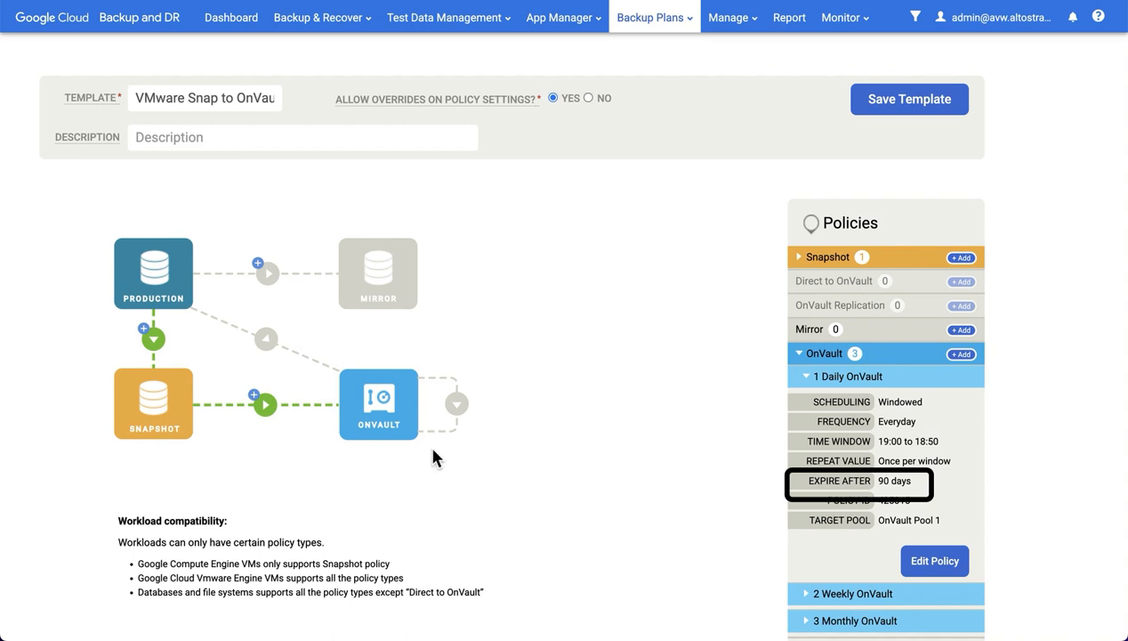
mouse_move(904, 487)
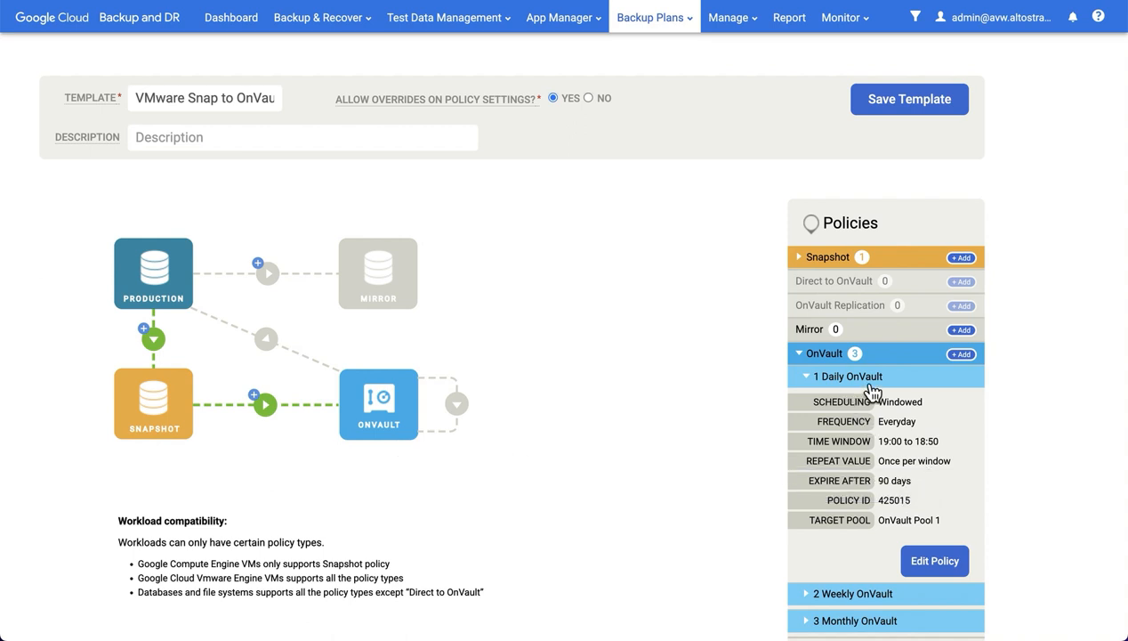
mouse_move(857, 424)
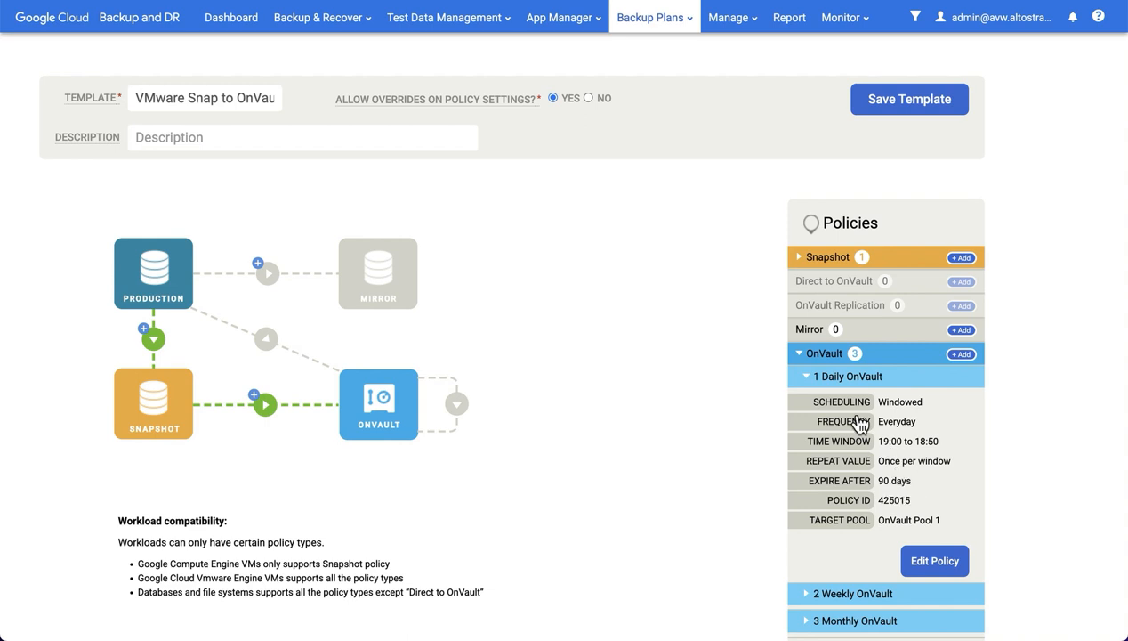
Show the Weekly OnVault (12-month) and Monthly OnVault (5-year) policy details
left_click(854, 594)
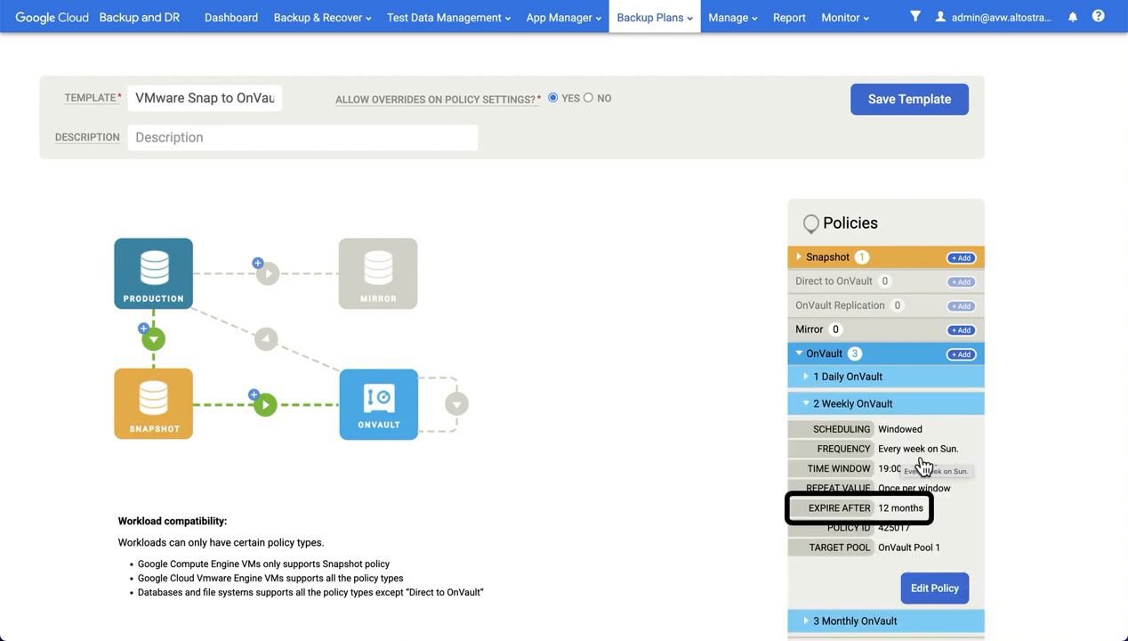
mouse_move(946, 420)
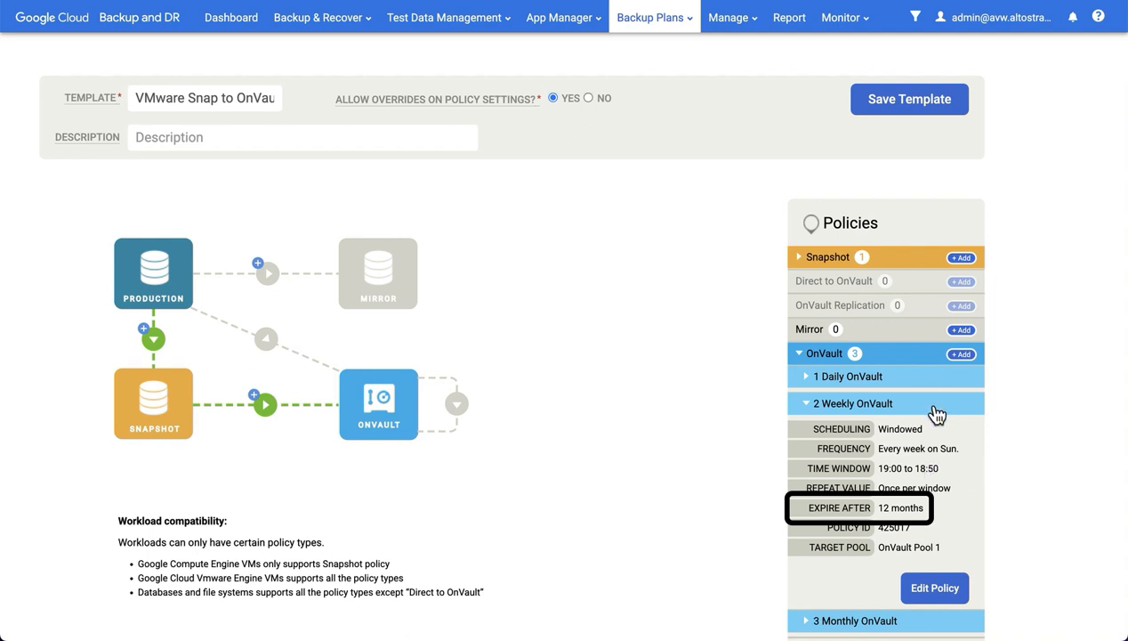
mouse_move(883, 524)
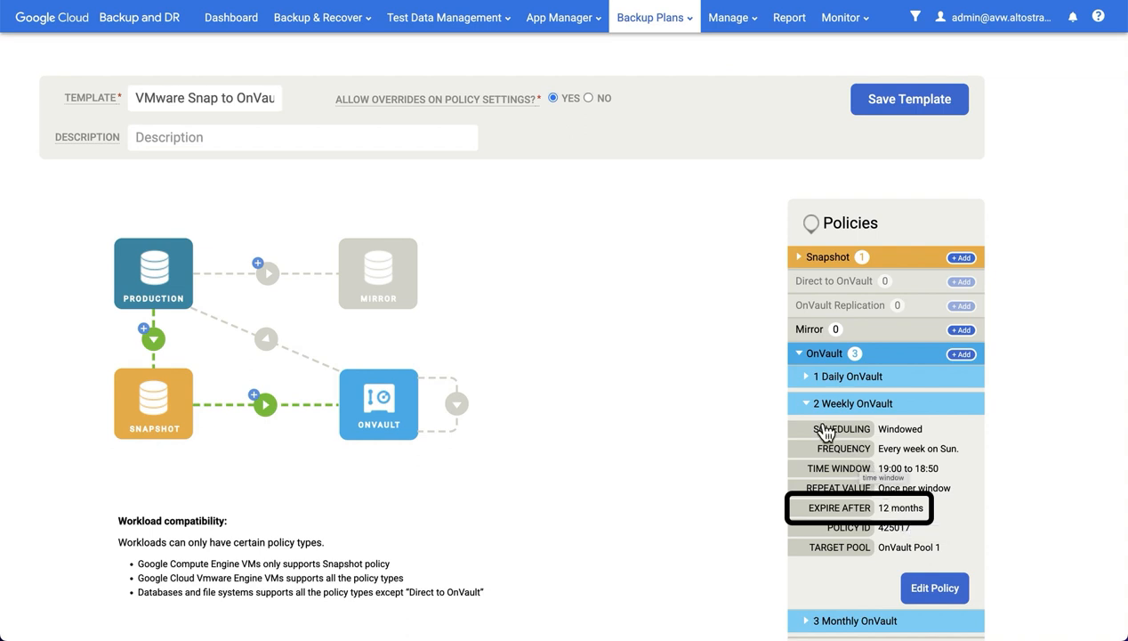
left_click(852, 402)
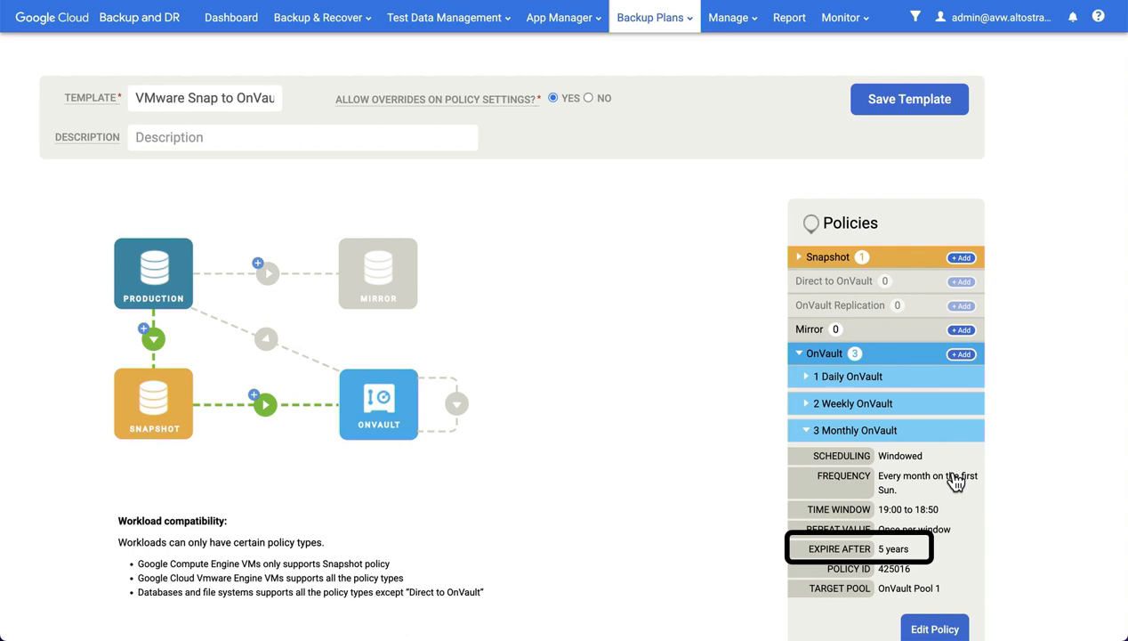
mouse_move(957, 484)
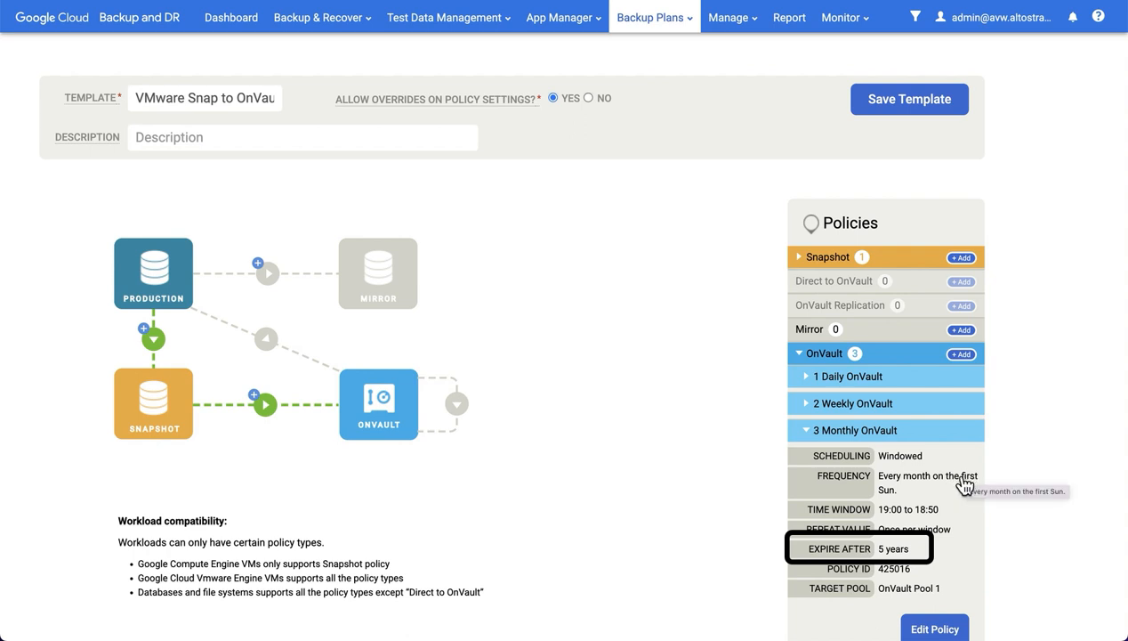
mouse_move(972, 413)
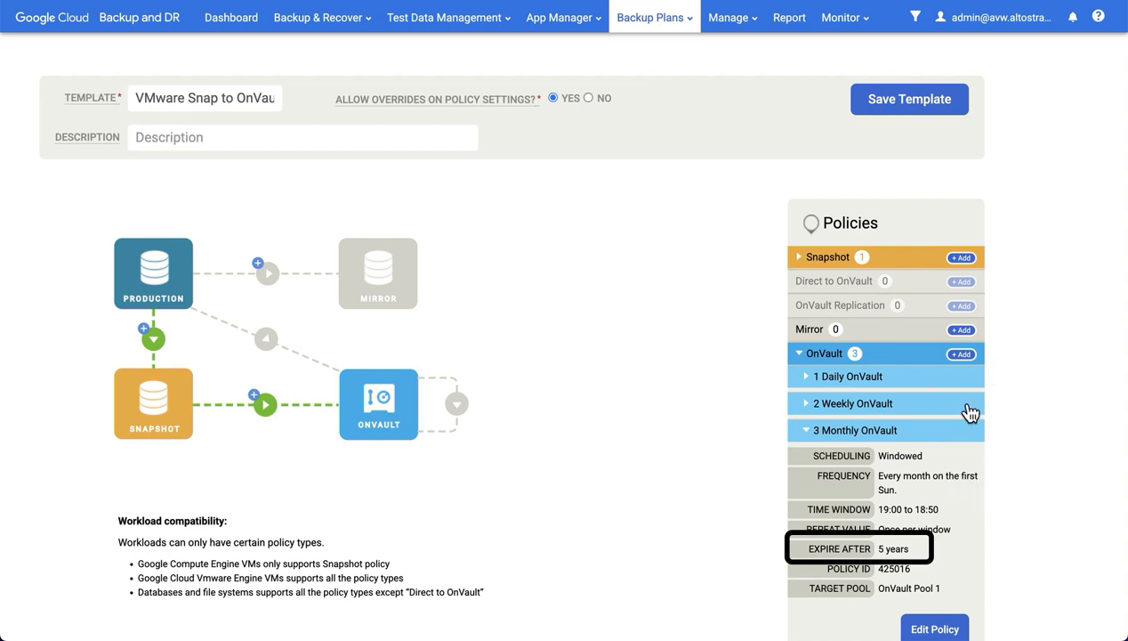
mouse_move(904, 552)
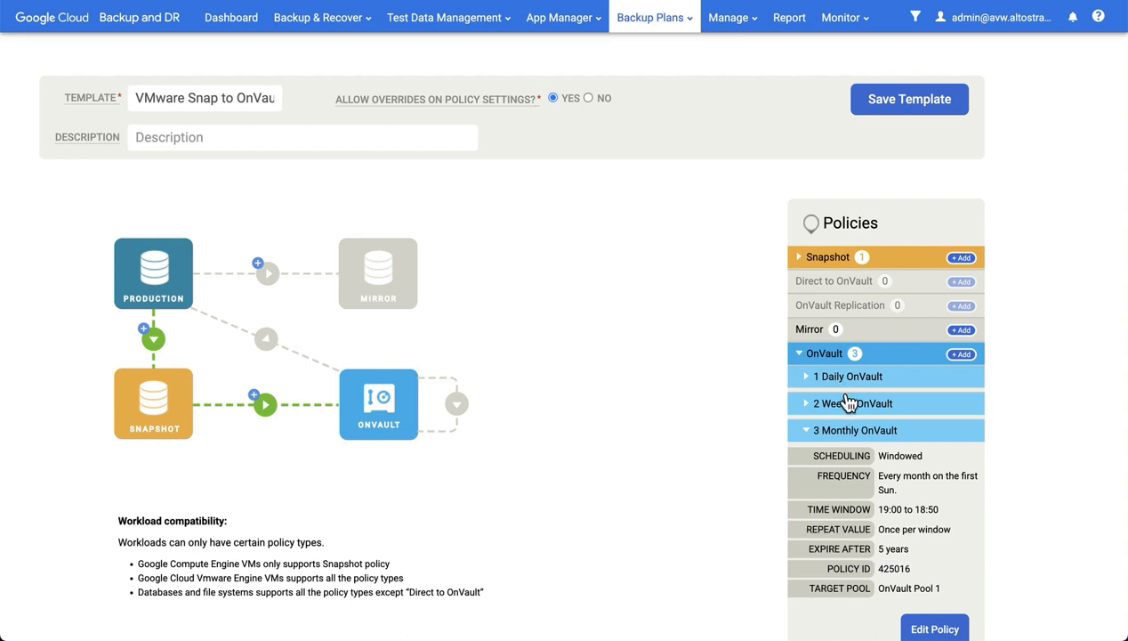
mouse_move(861, 413)
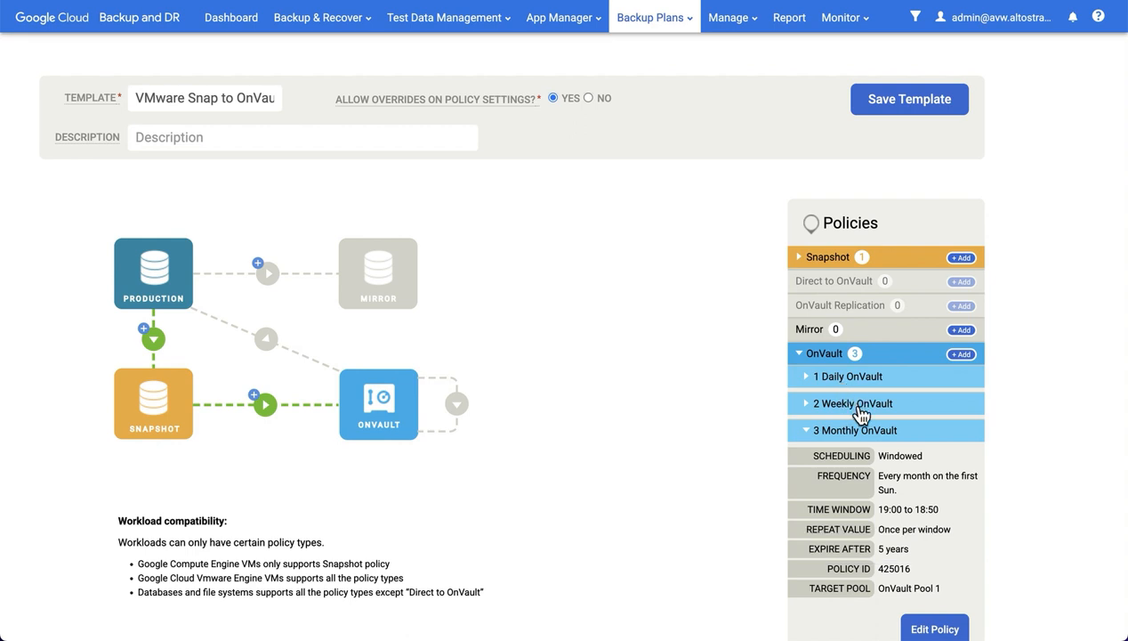
mouse_move(812, 436)
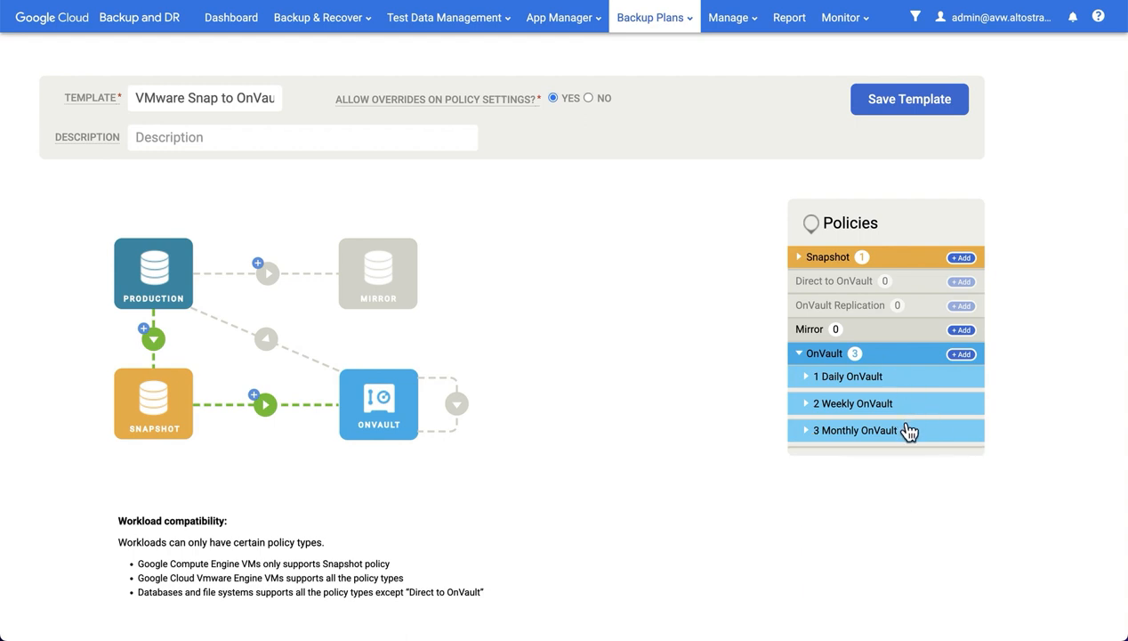
mouse_move(851, 276)
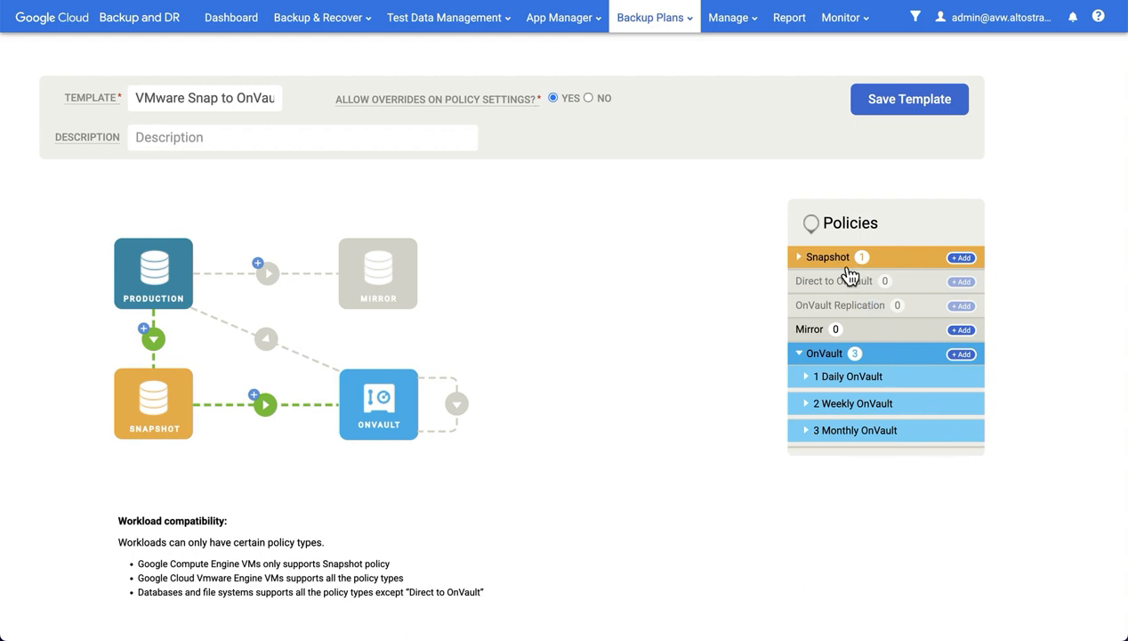
mouse_move(877, 356)
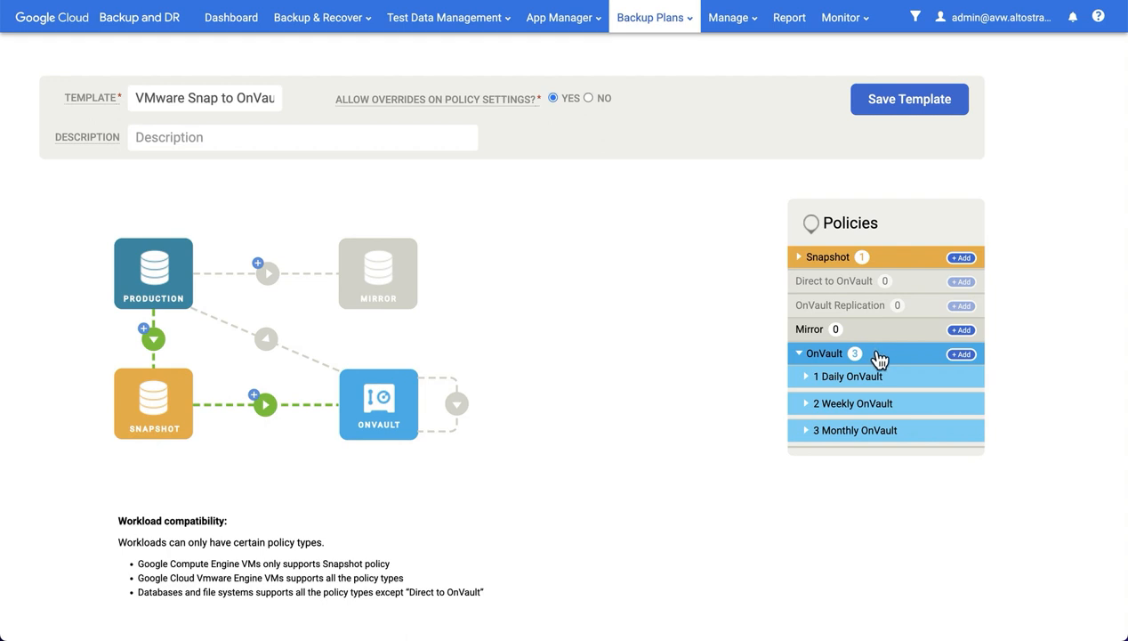
Go to the templates list and bring up the VMware Direct to OnVault template
left_click(653, 18)
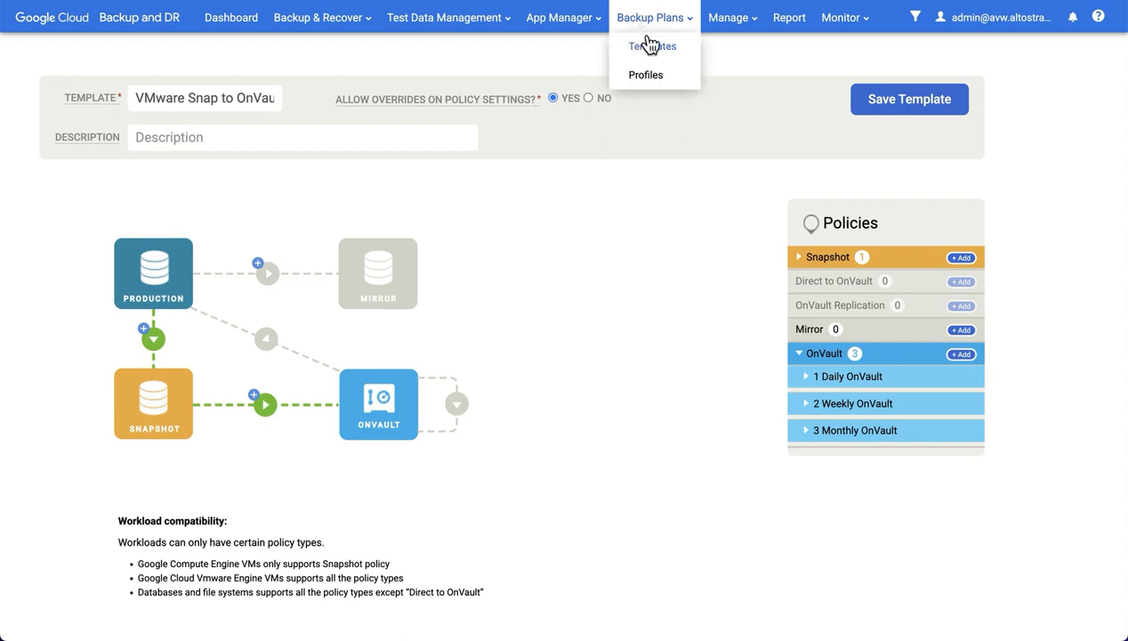
left_click(652, 46)
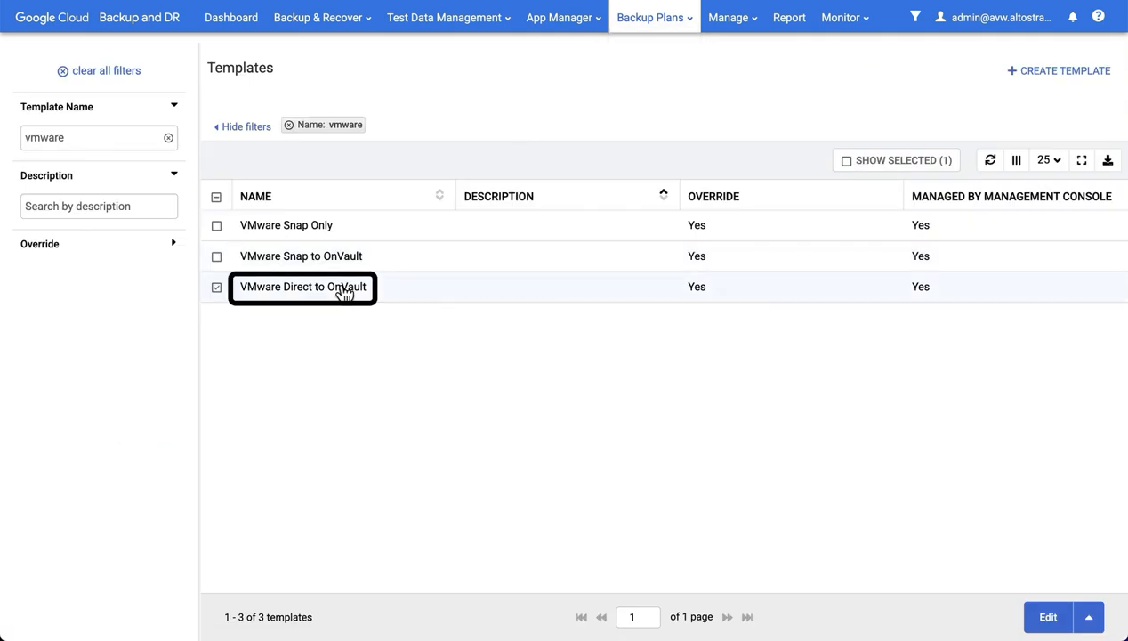
left_click(1046, 616)
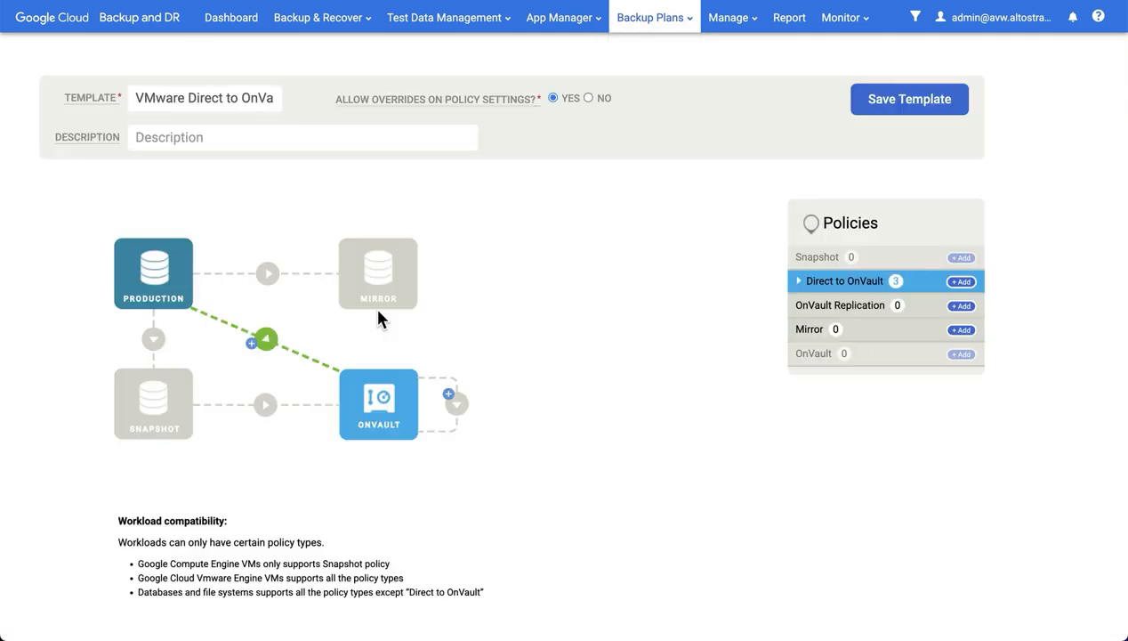
mouse_move(474, 283)
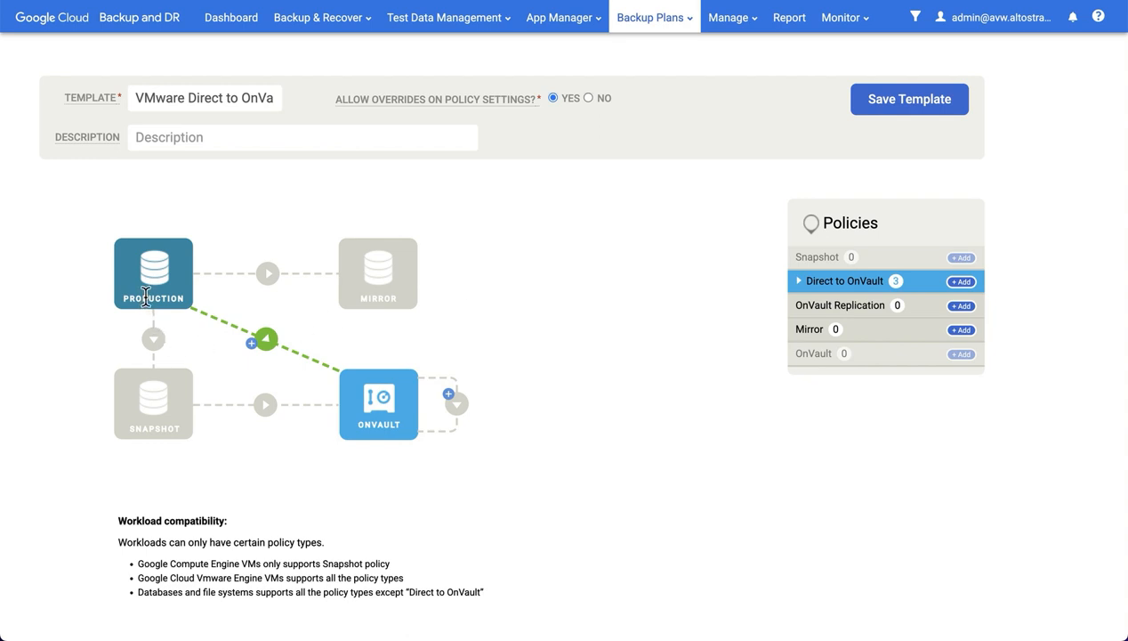
mouse_move(181, 298)
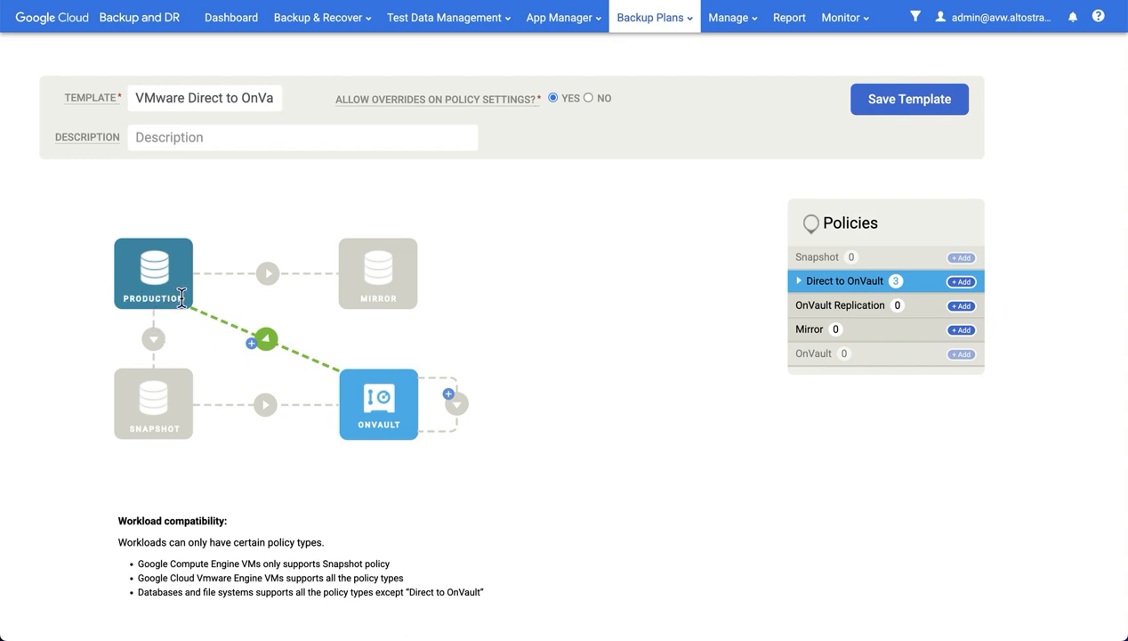
mouse_move(366, 399)
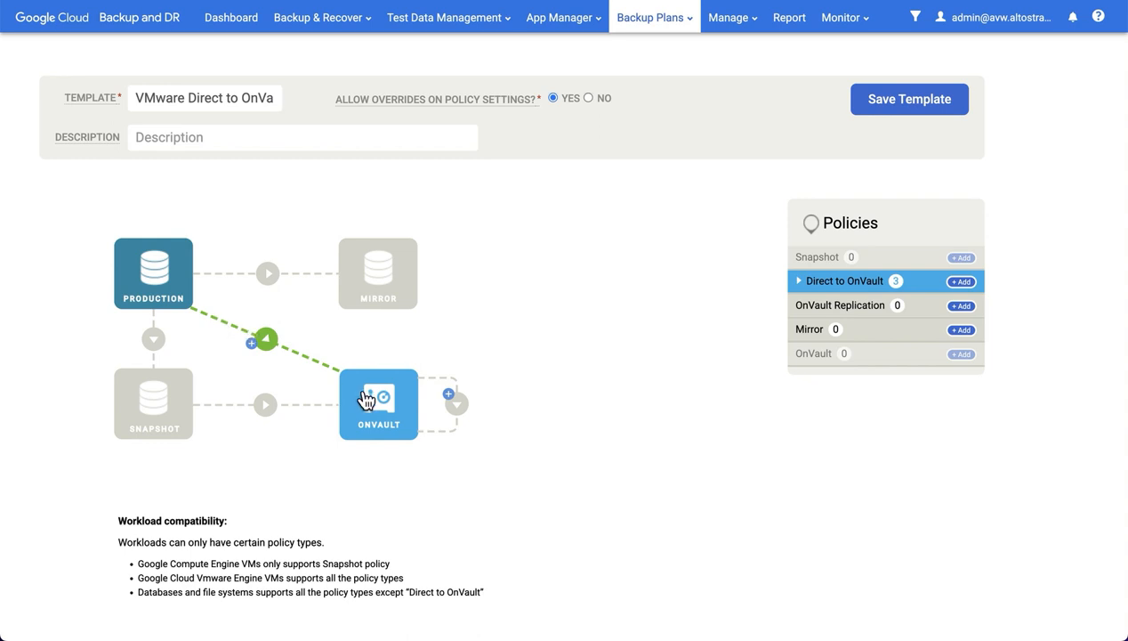
mouse_move(537, 384)
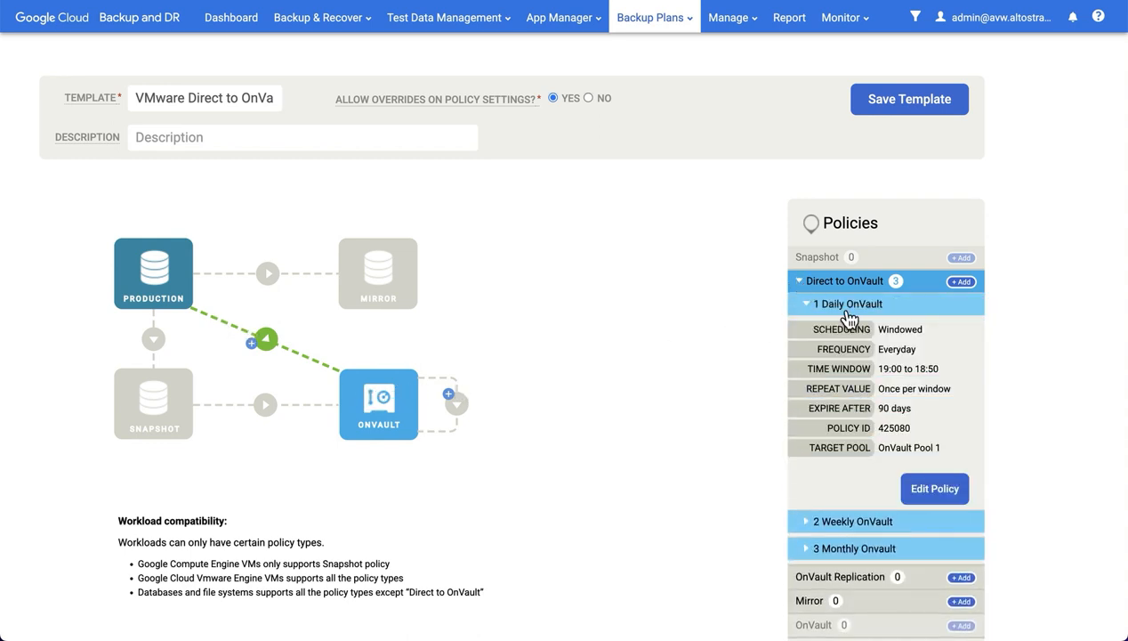
Expand the Daily OnVault policy showing its 90-day retention and its edit form
left_click(847, 303)
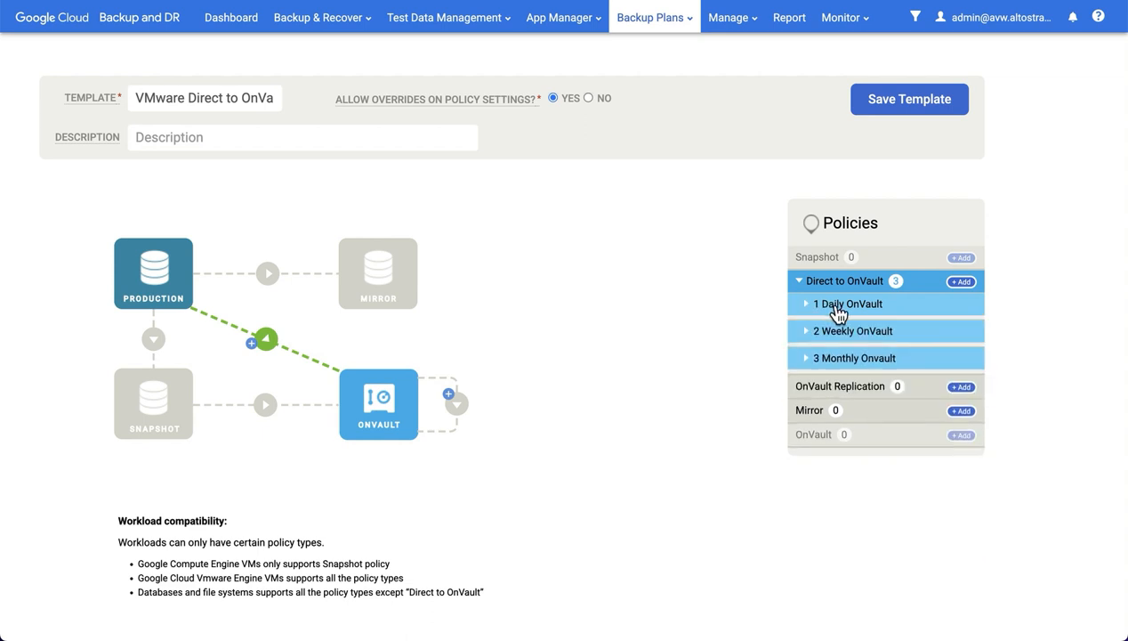
mouse_move(847, 334)
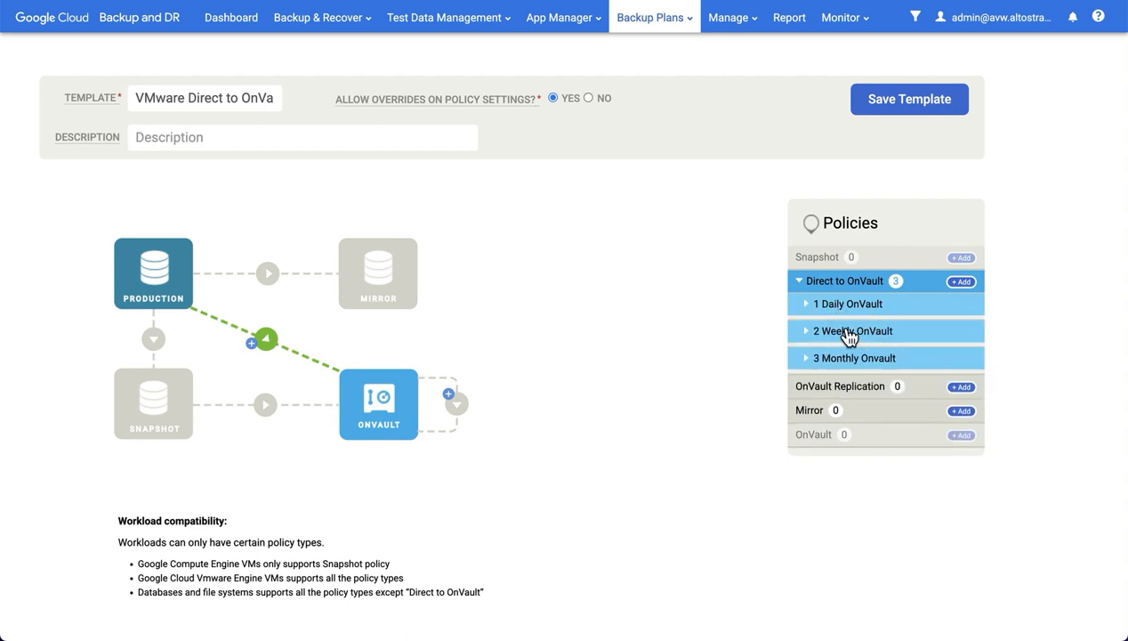
left_click(847, 302)
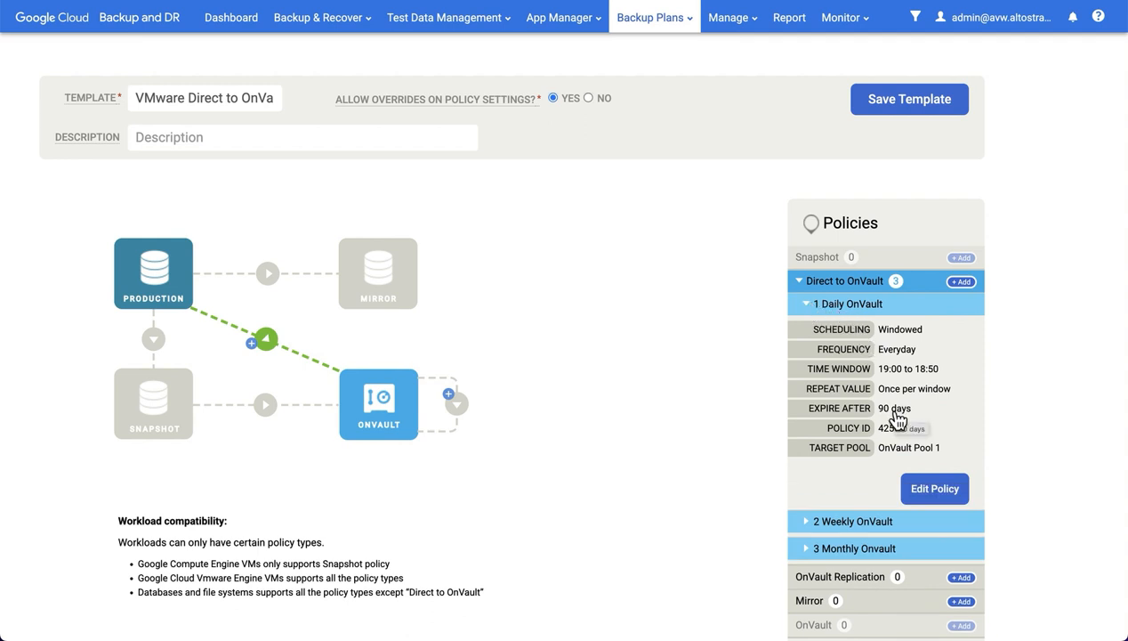
left_click(847, 303)
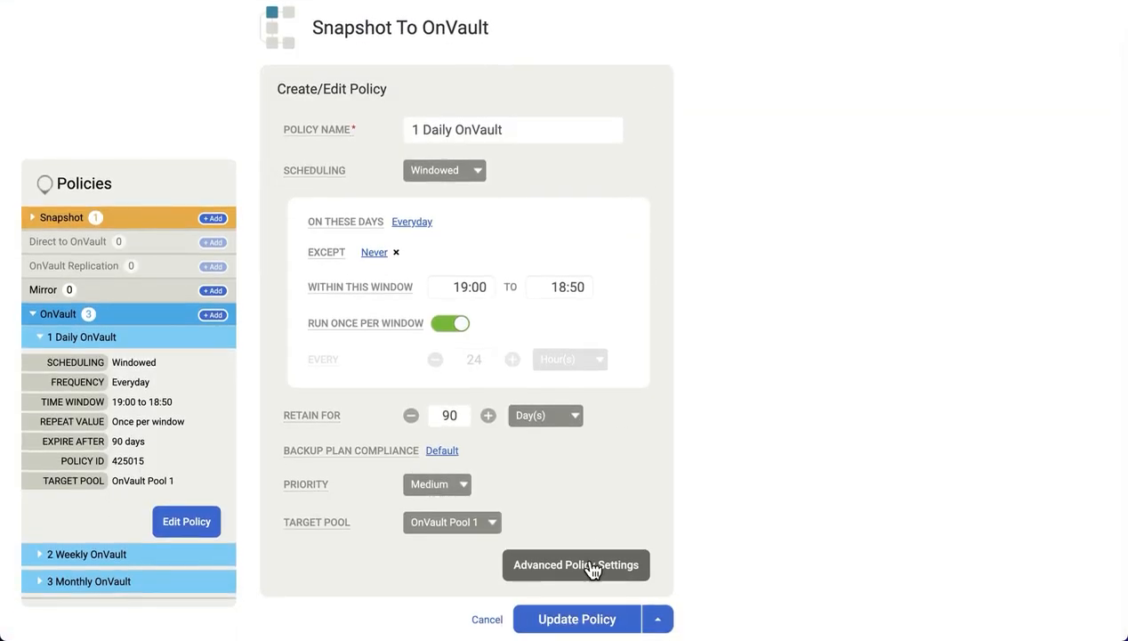
mouse_move(555, 562)
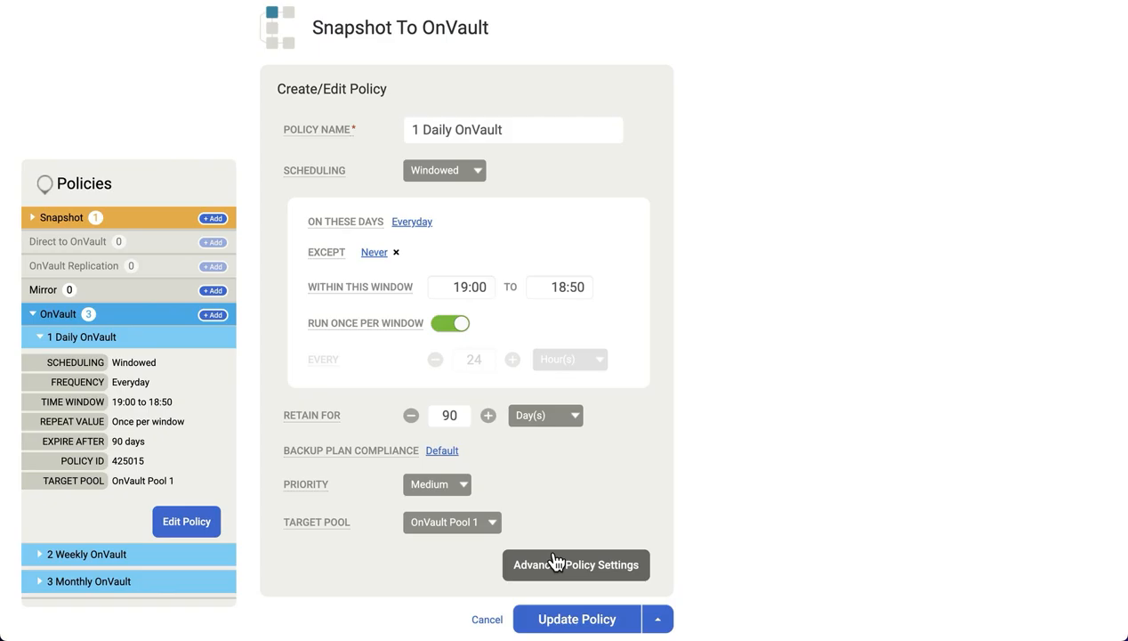
Set the policy's enforced retention to 30 days and return to the templates list
left_click(576, 564)
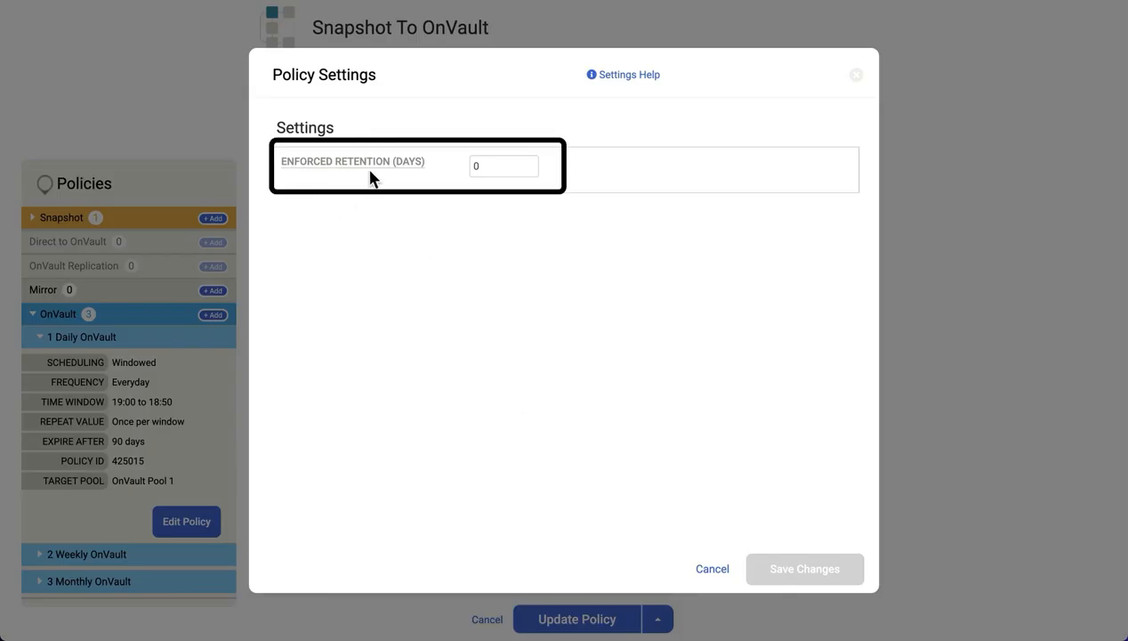
left_click(505, 166)
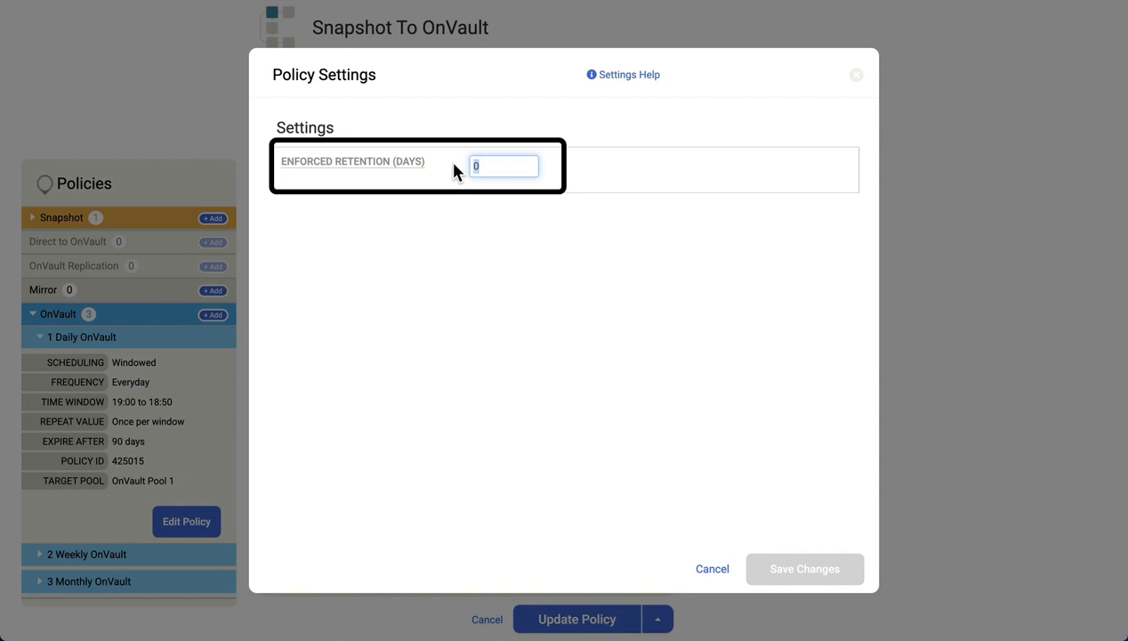
type("30")
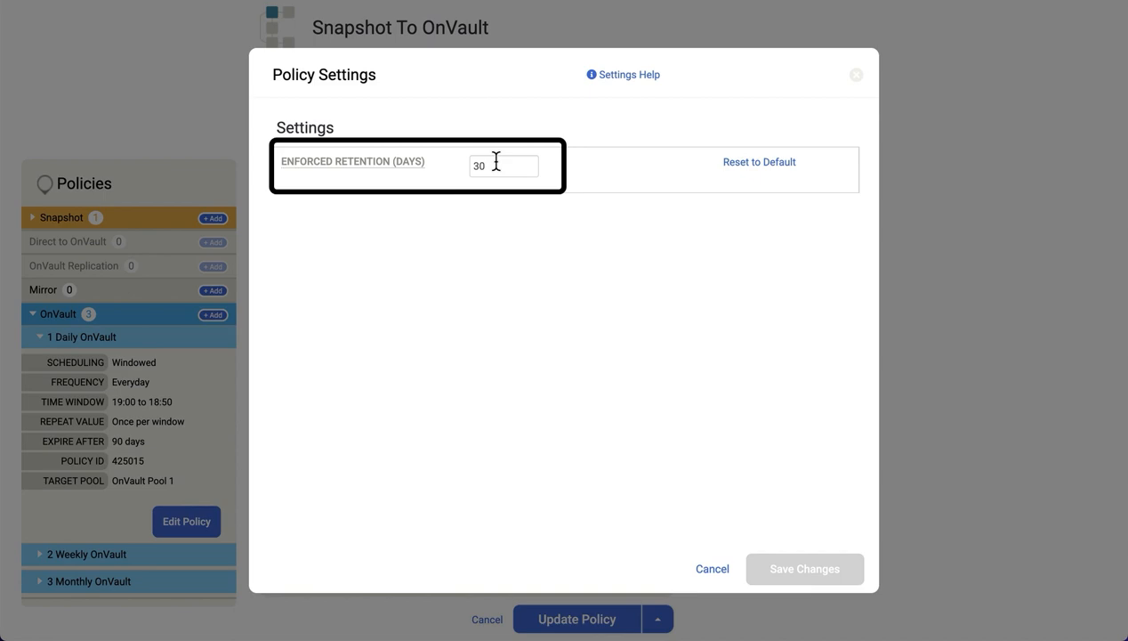
left_click(711, 569)
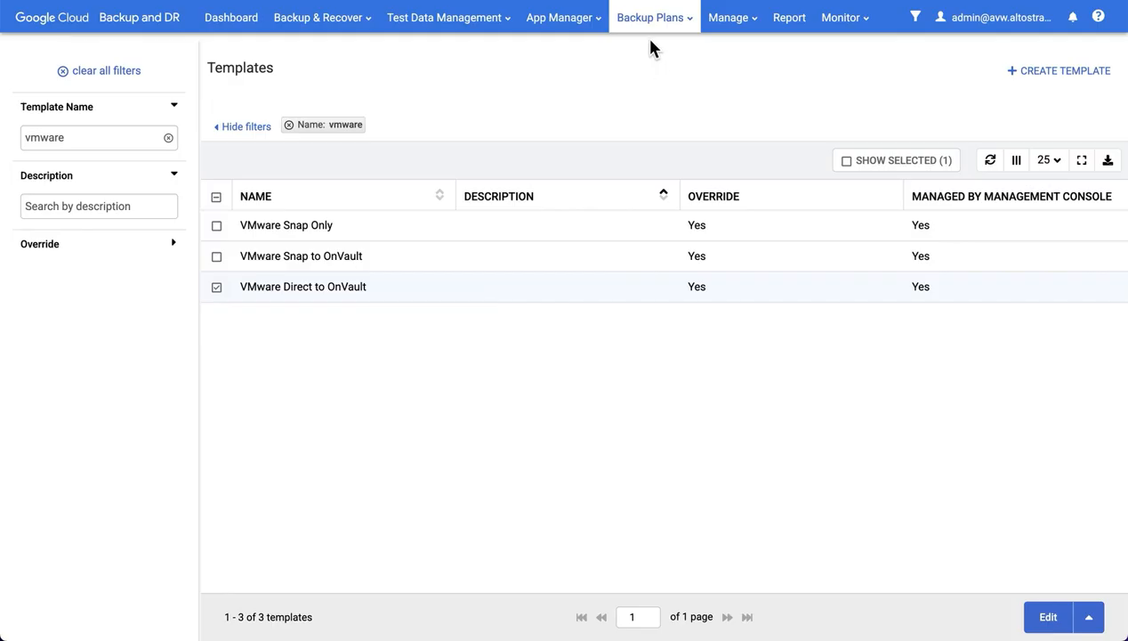
Edit the local resource profile showing snapshot pool act_per_pool000 and OnVault Pool 1
left_click(651, 18)
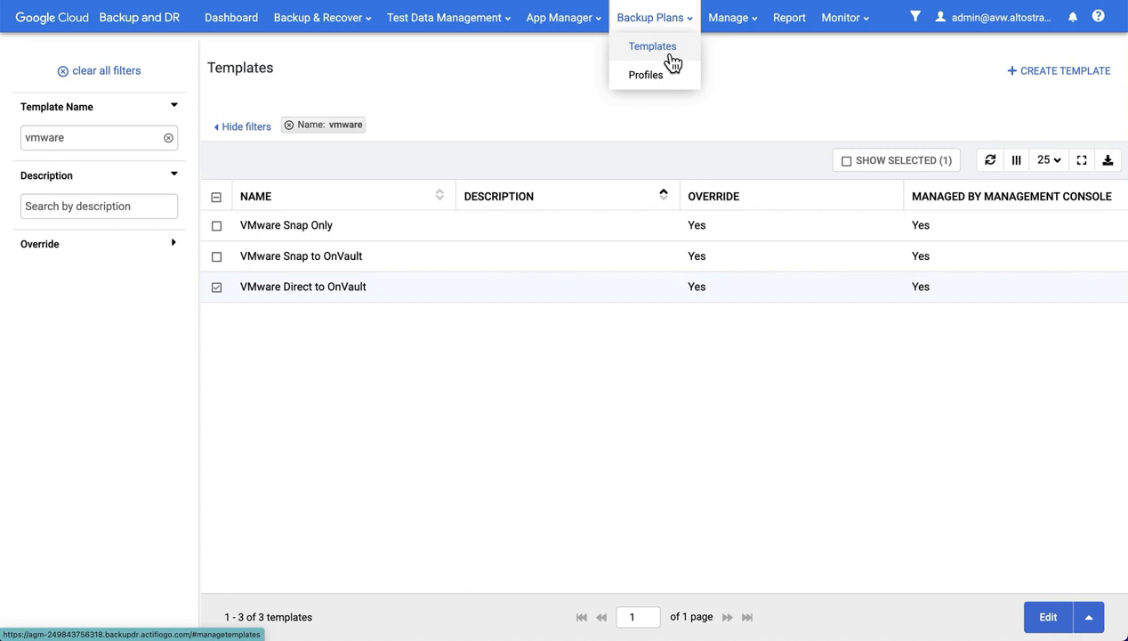
left_click(642, 74)
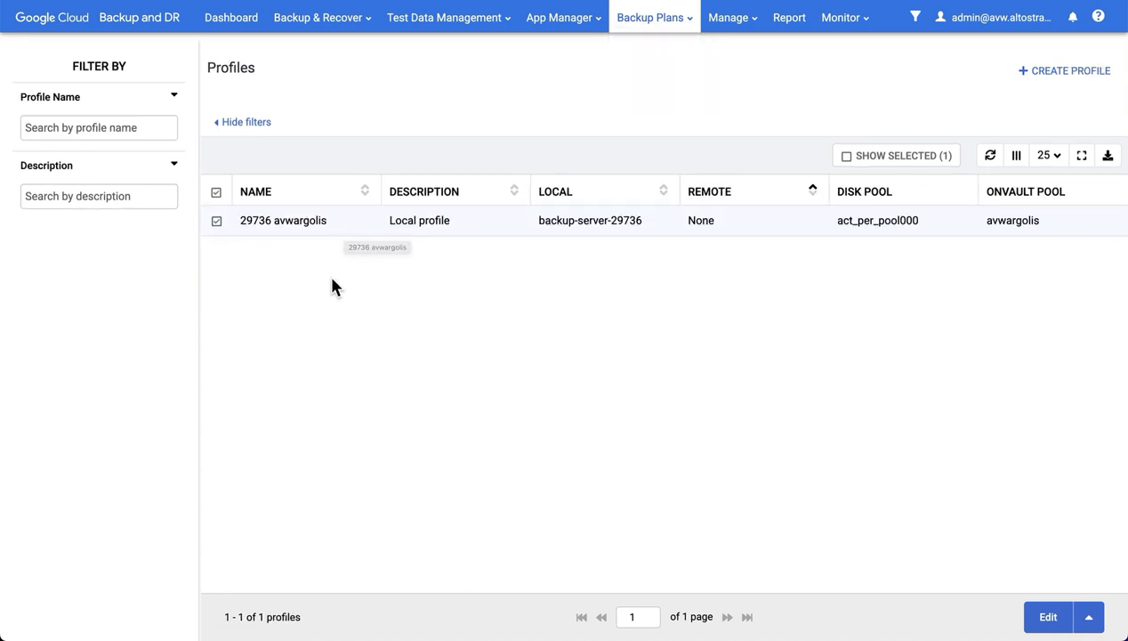
mouse_move(264, 222)
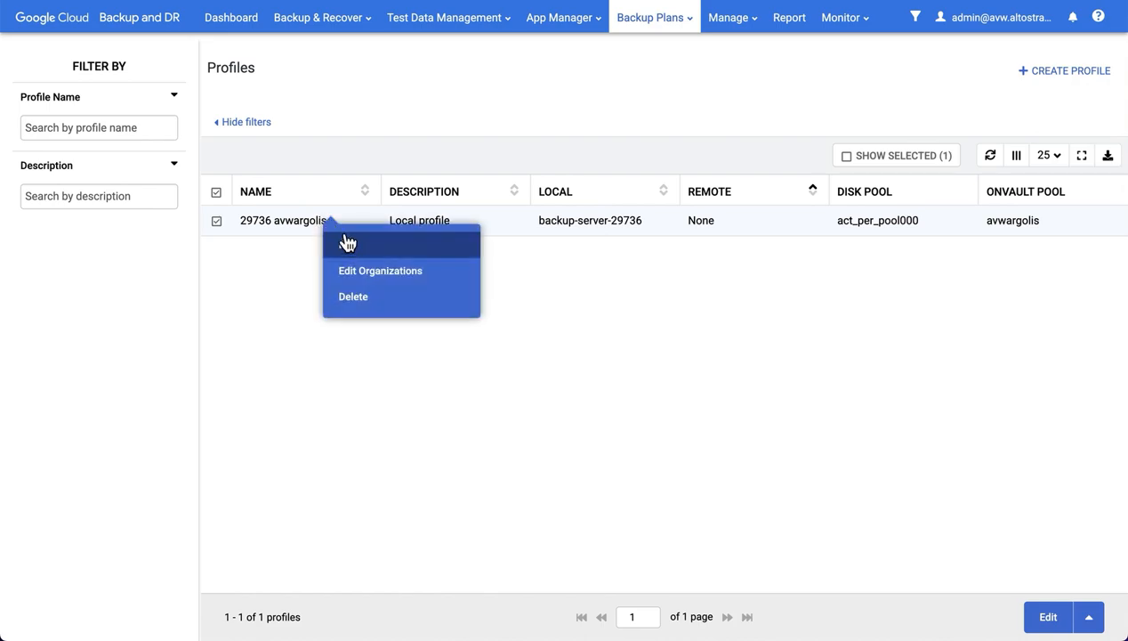
left_click(356, 244)
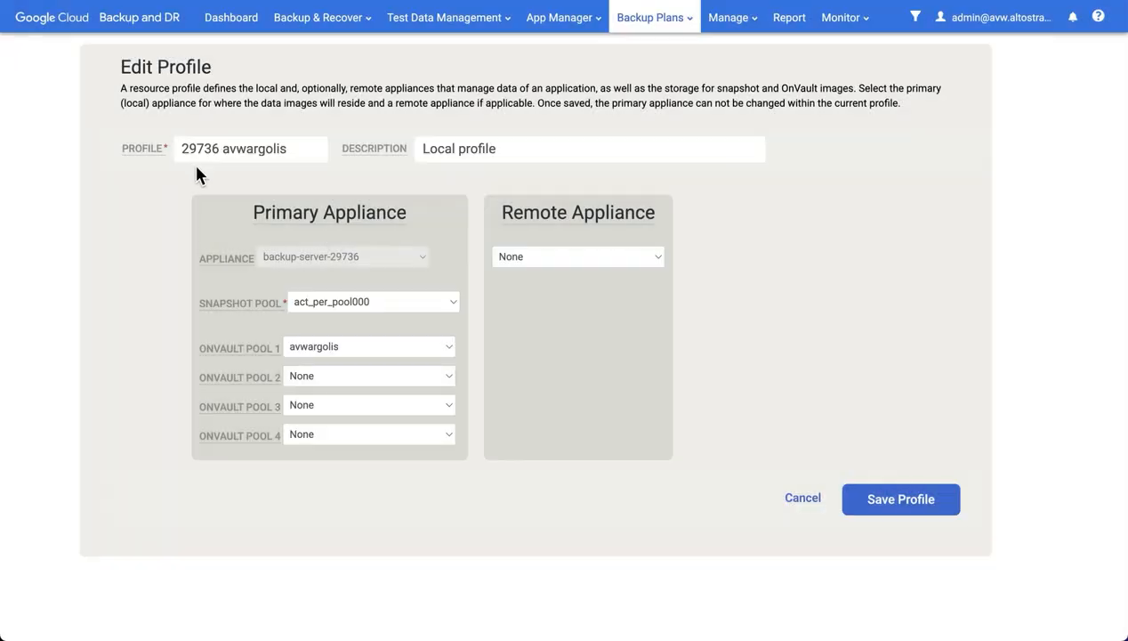
mouse_move(270, 242)
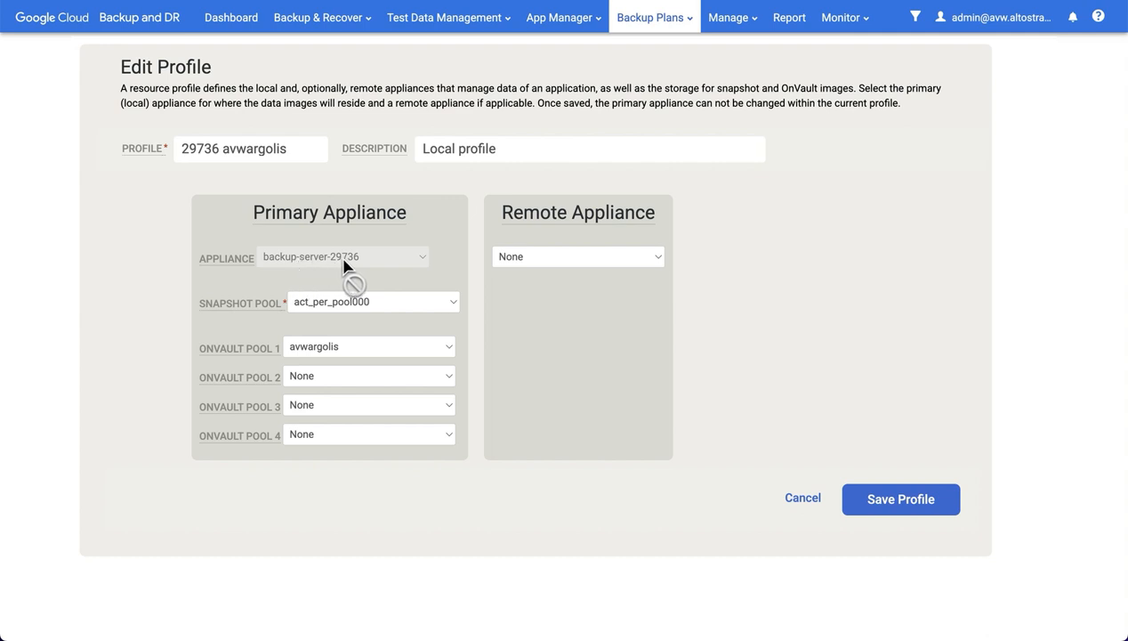
mouse_move(264, 395)
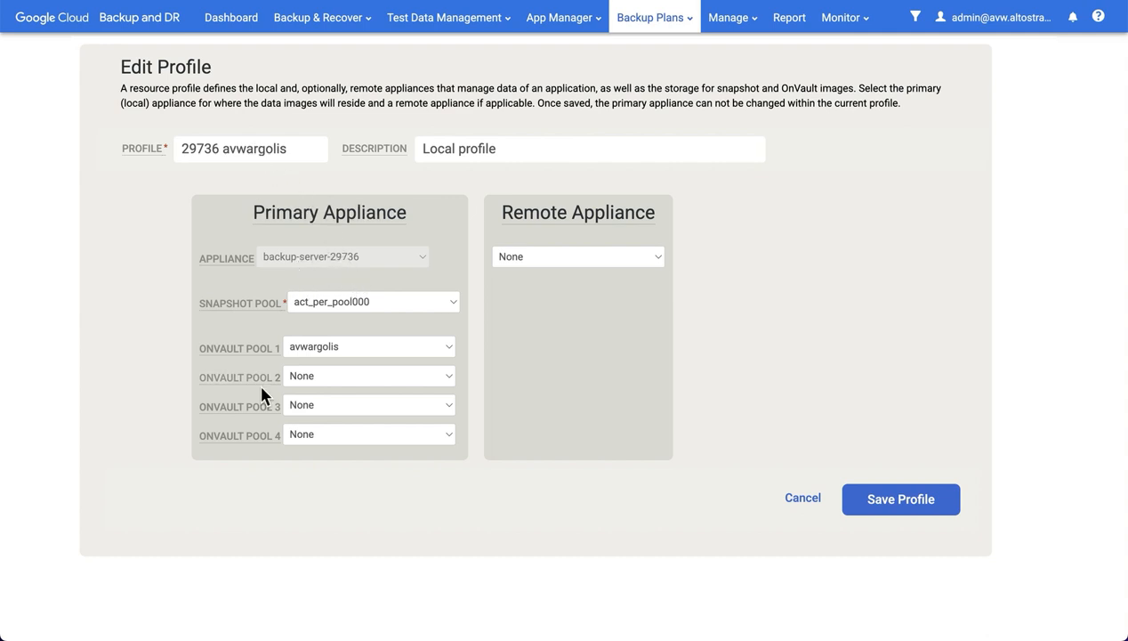
mouse_move(294, 352)
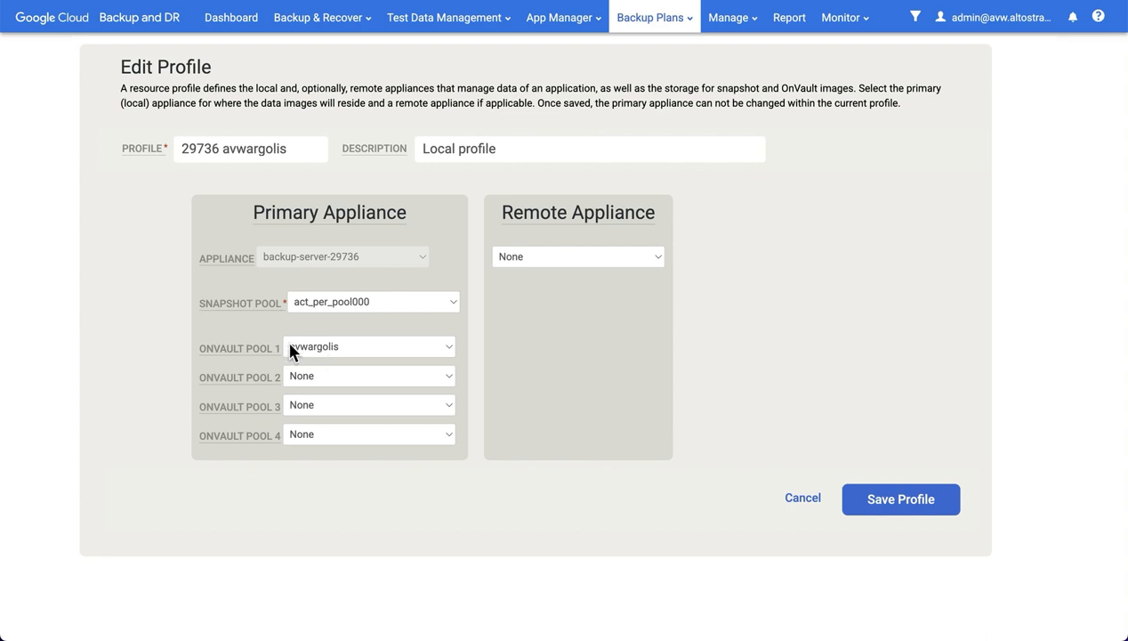
mouse_move(366, 357)
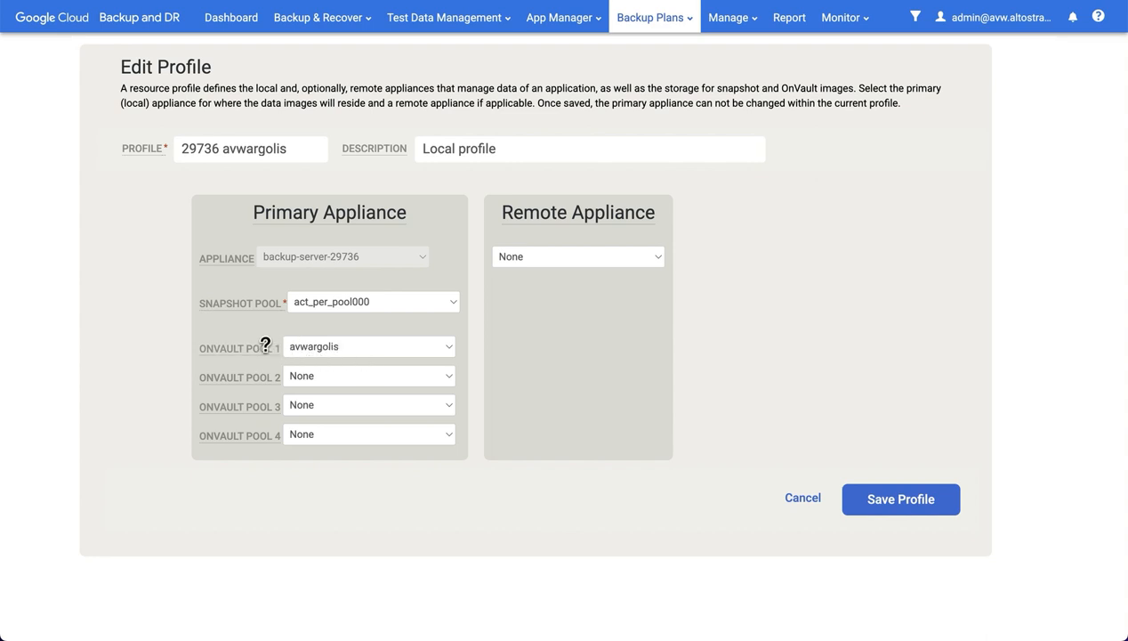
mouse_move(283, 425)
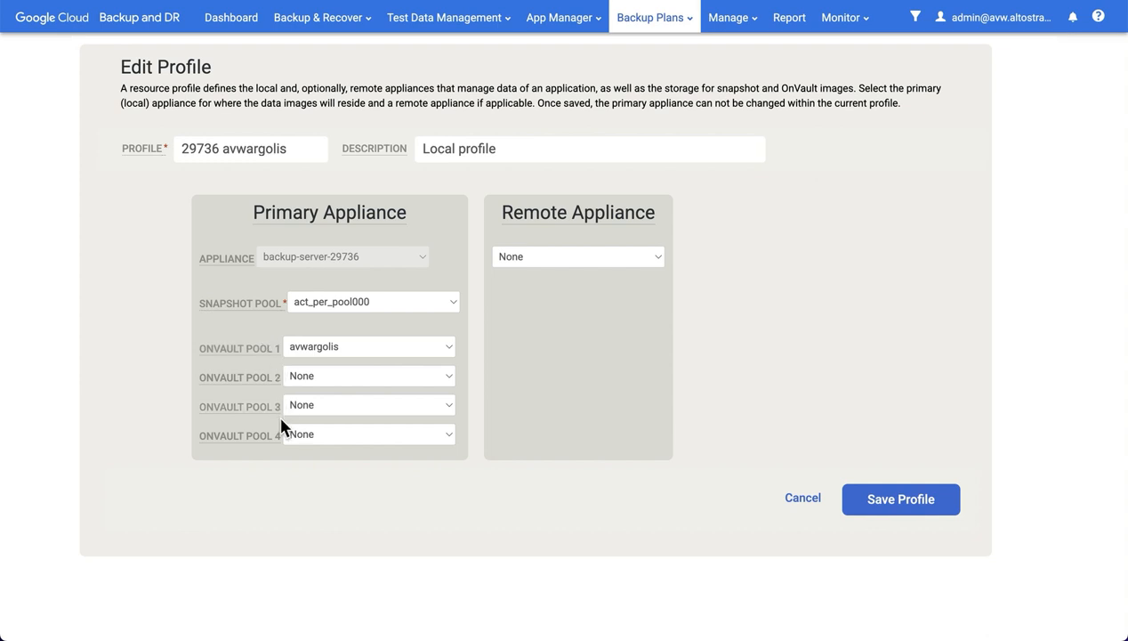
mouse_move(324, 356)
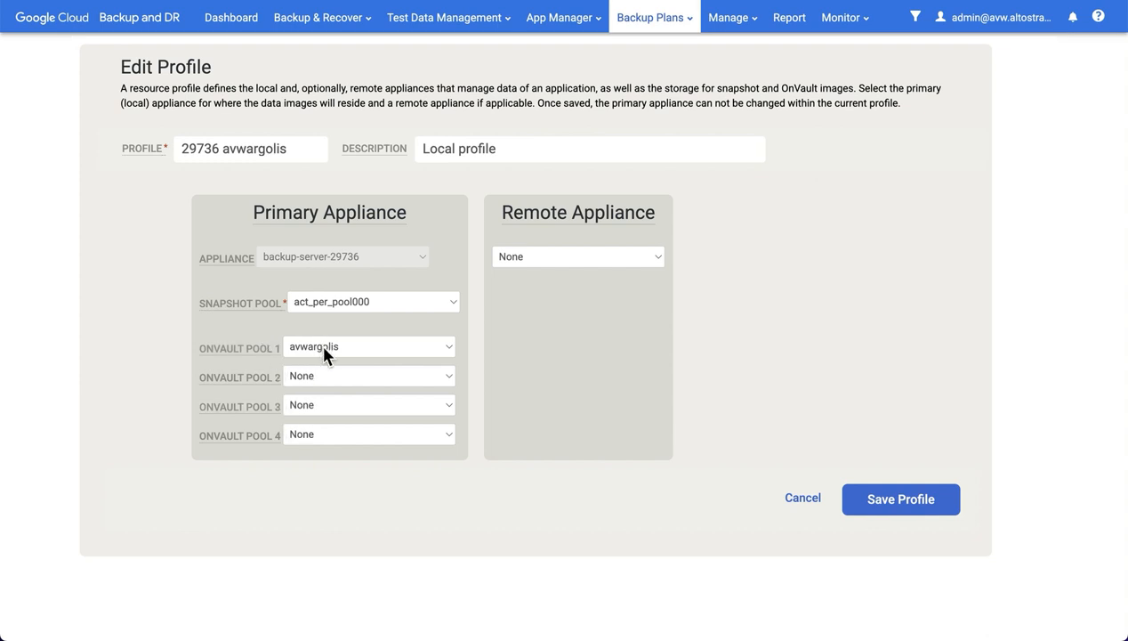
left_click(653, 18)
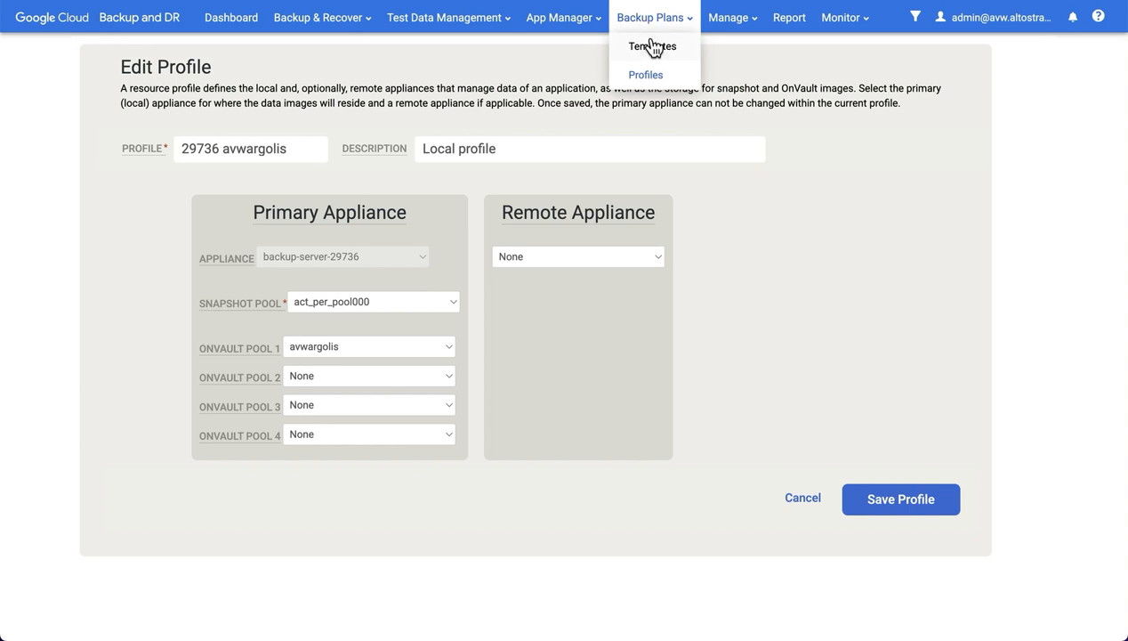
Edit the 1 Daily OnVault policy, targeting OnVault Pool 1 with 90-day retention
left_click(652, 46)
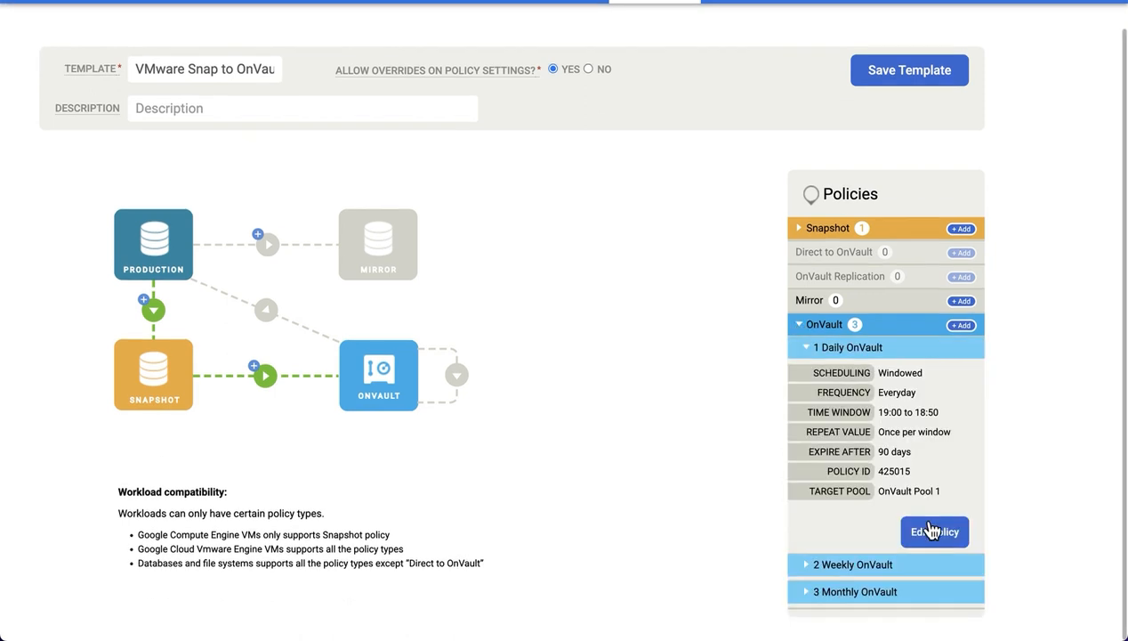
left_click(935, 530)
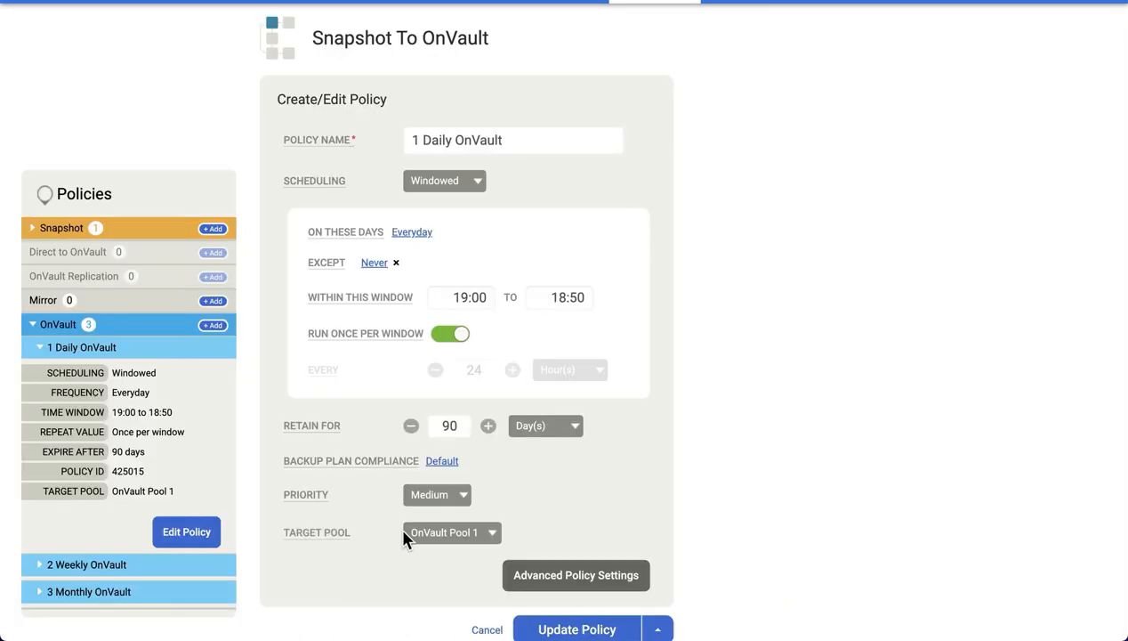
mouse_move(549, 368)
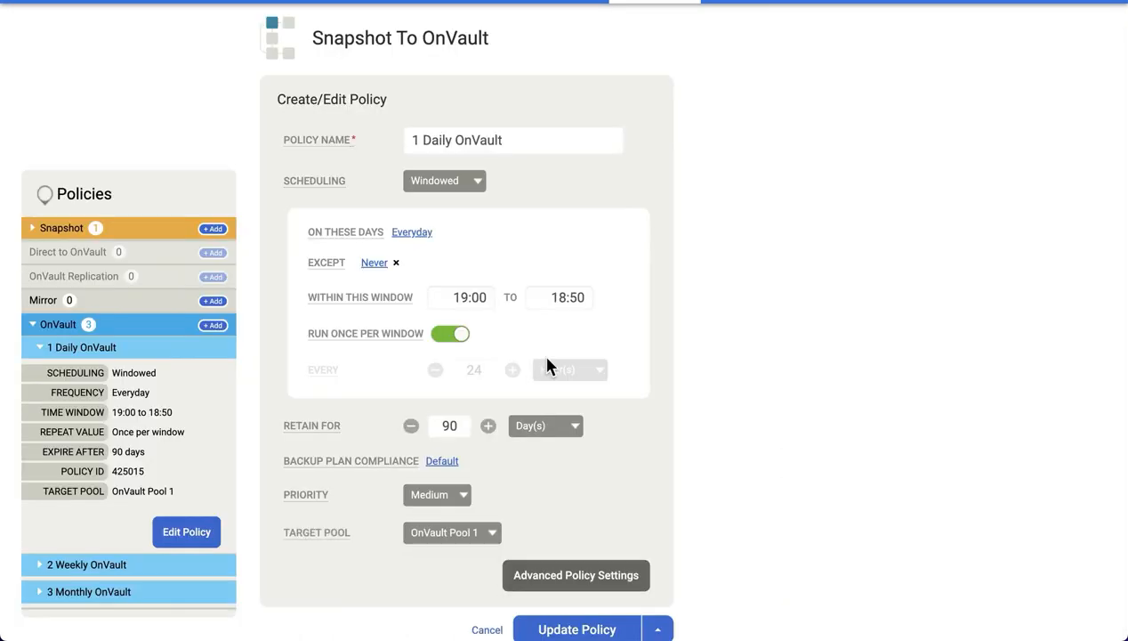
scroll("up", 3)
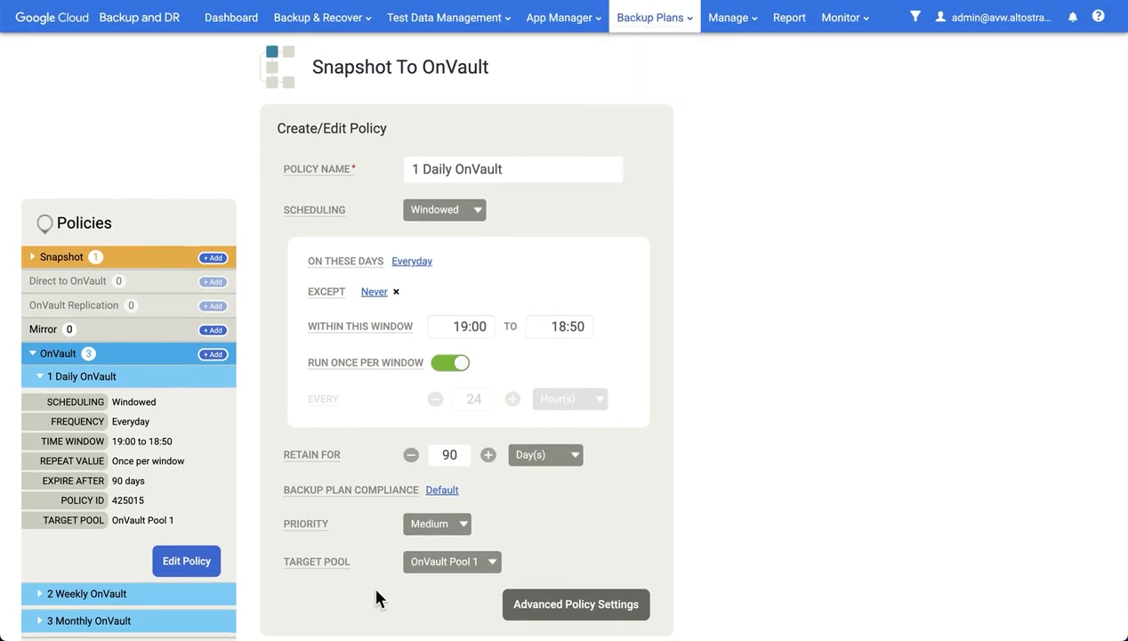
left_click(654, 18)
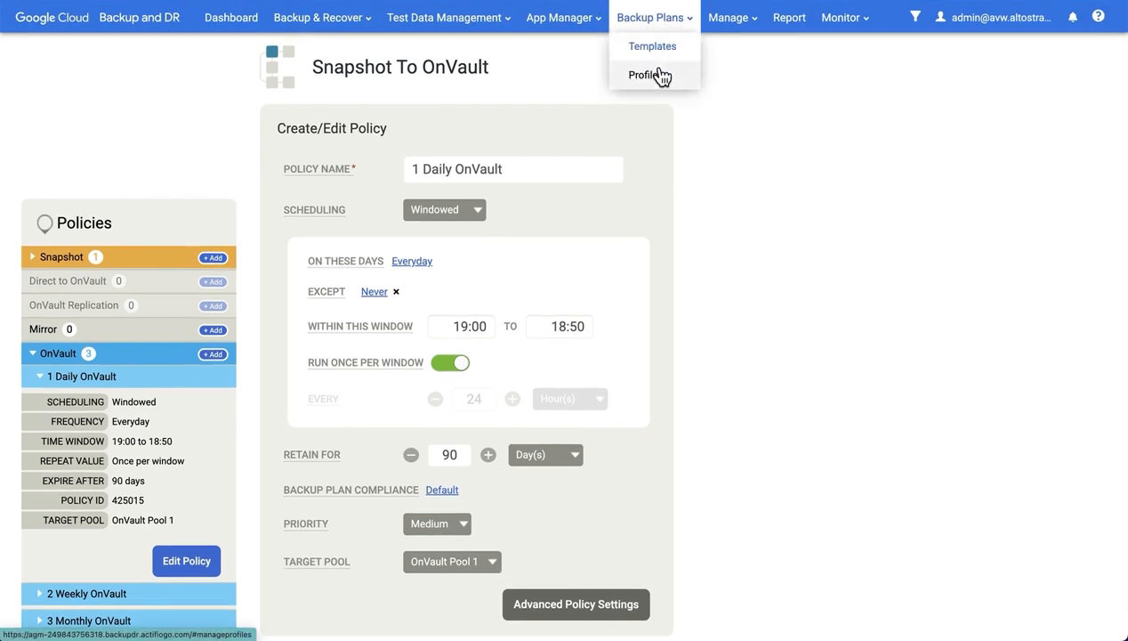
List the local profile's snapshot pools, including act_per_pool001 and act_per_pool002
left_click(633, 74)
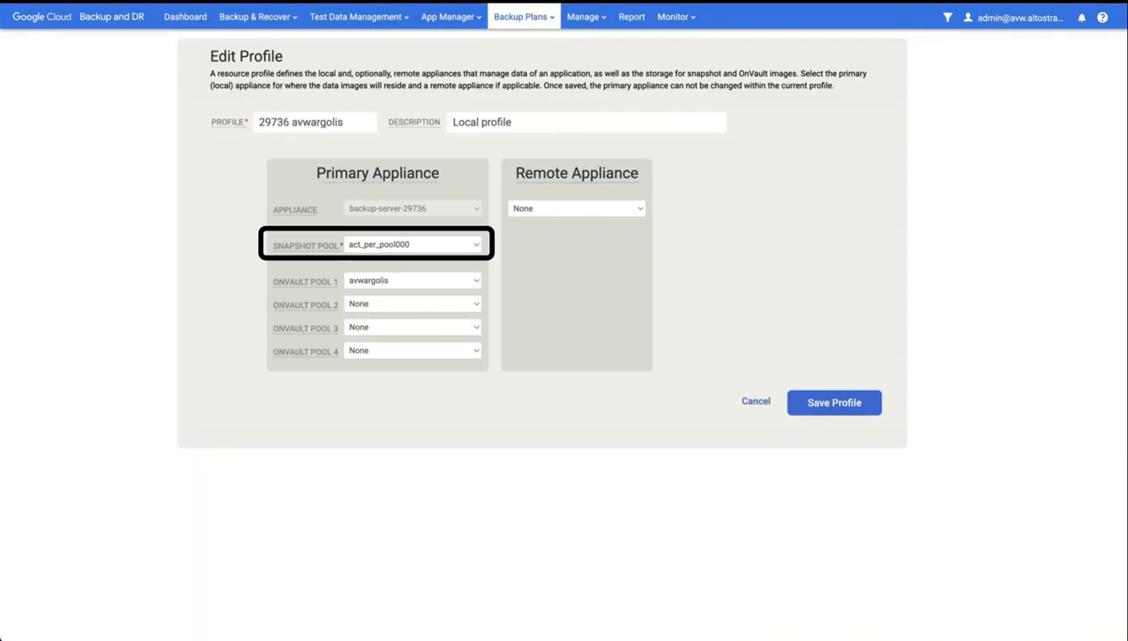
left_click(413, 243)
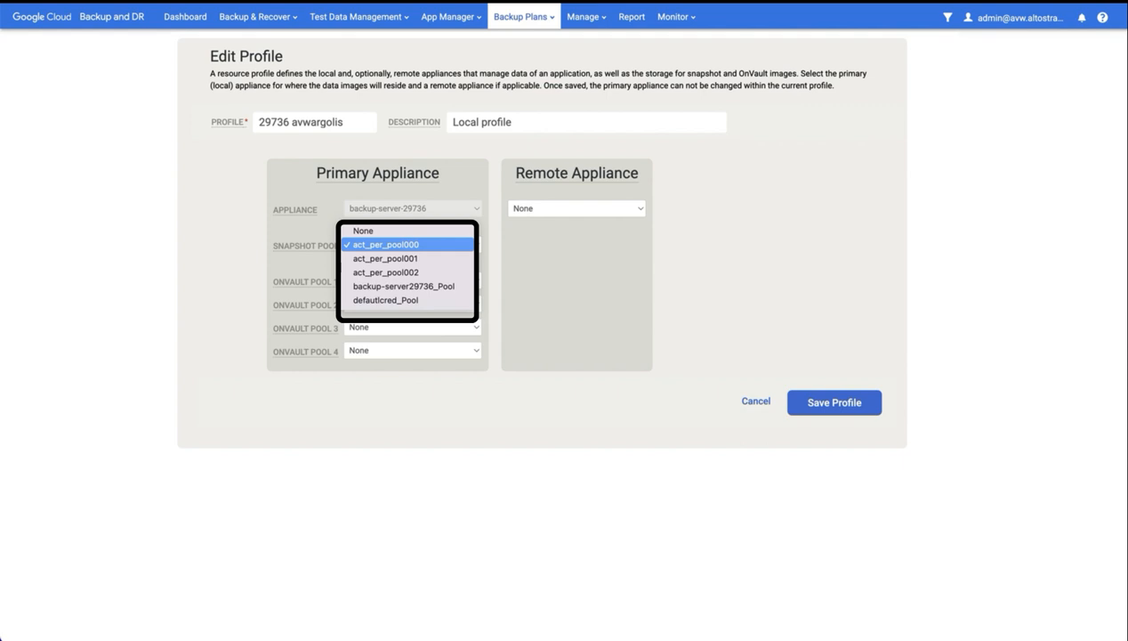
mouse_move(384, 258)
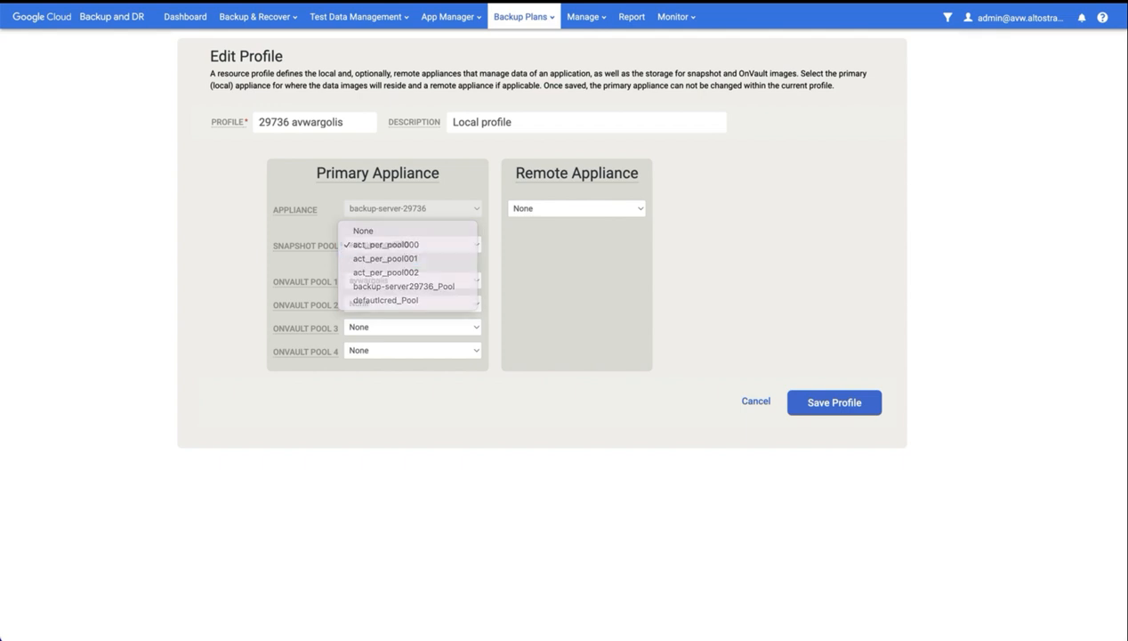
left_click(584, 16)
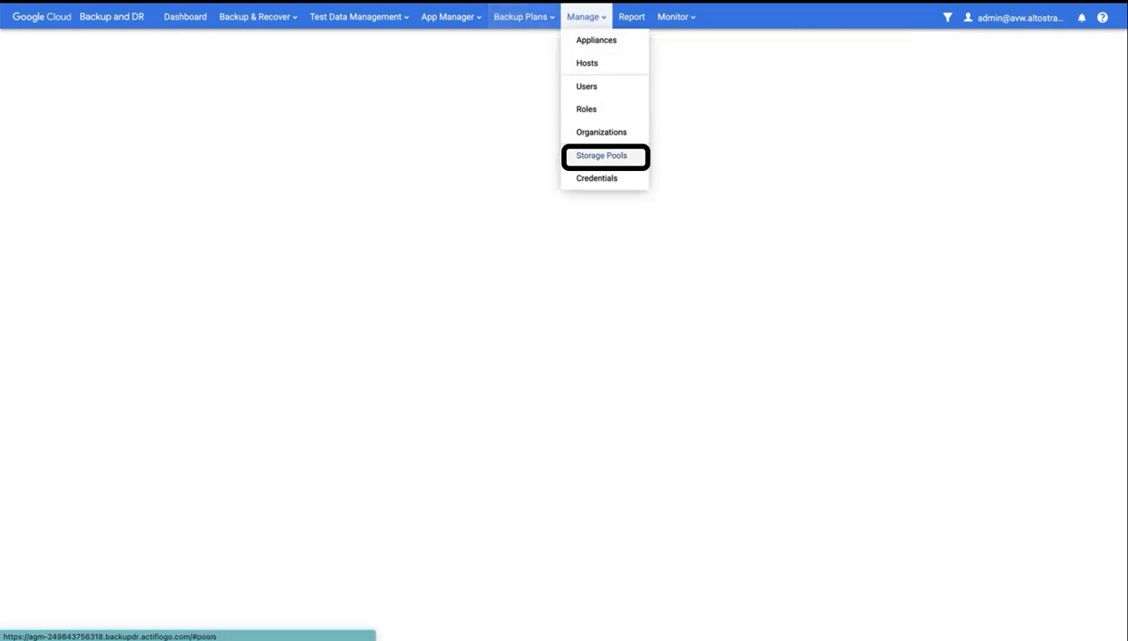
Review the storage pools and their types under Manage, then return to the VMware templates
left_click(601, 154)
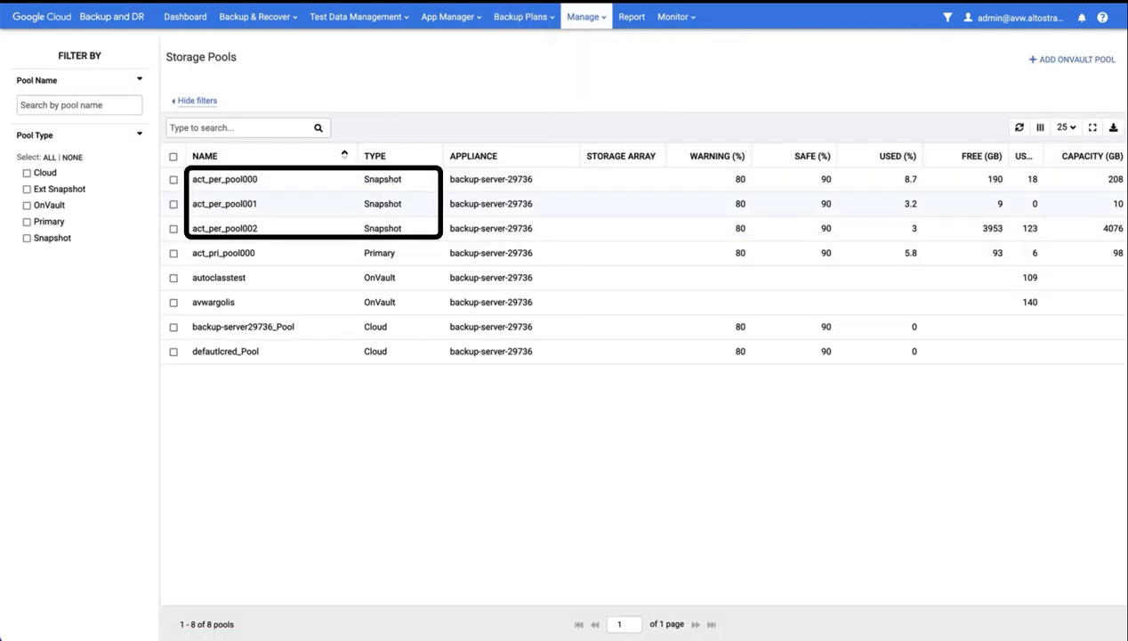
mouse_move(383, 228)
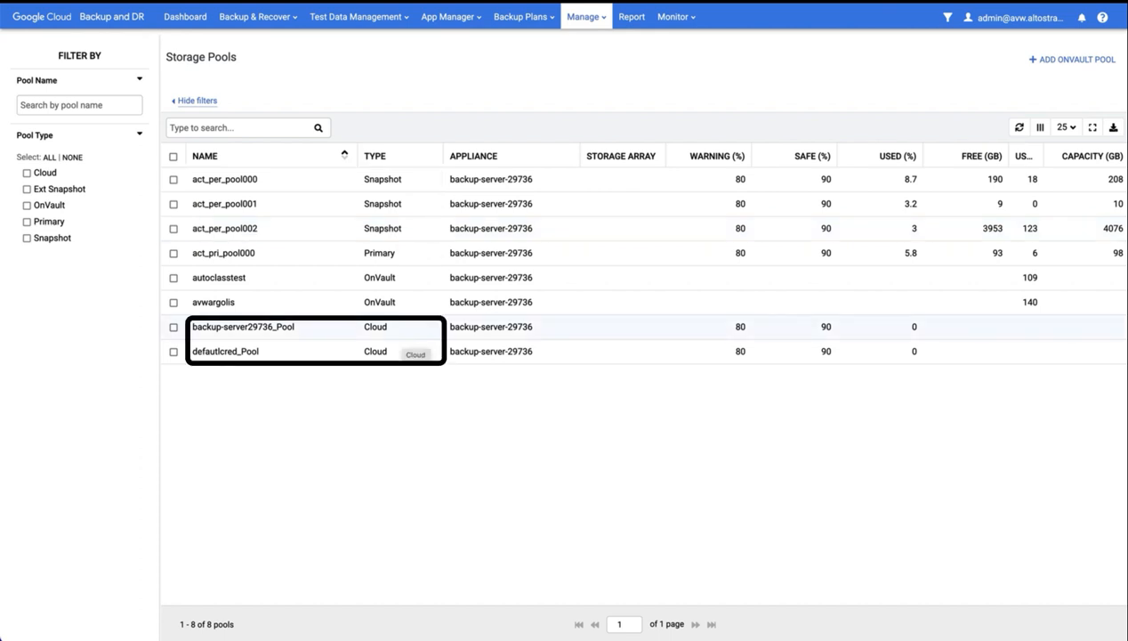
left_click(652, 18)
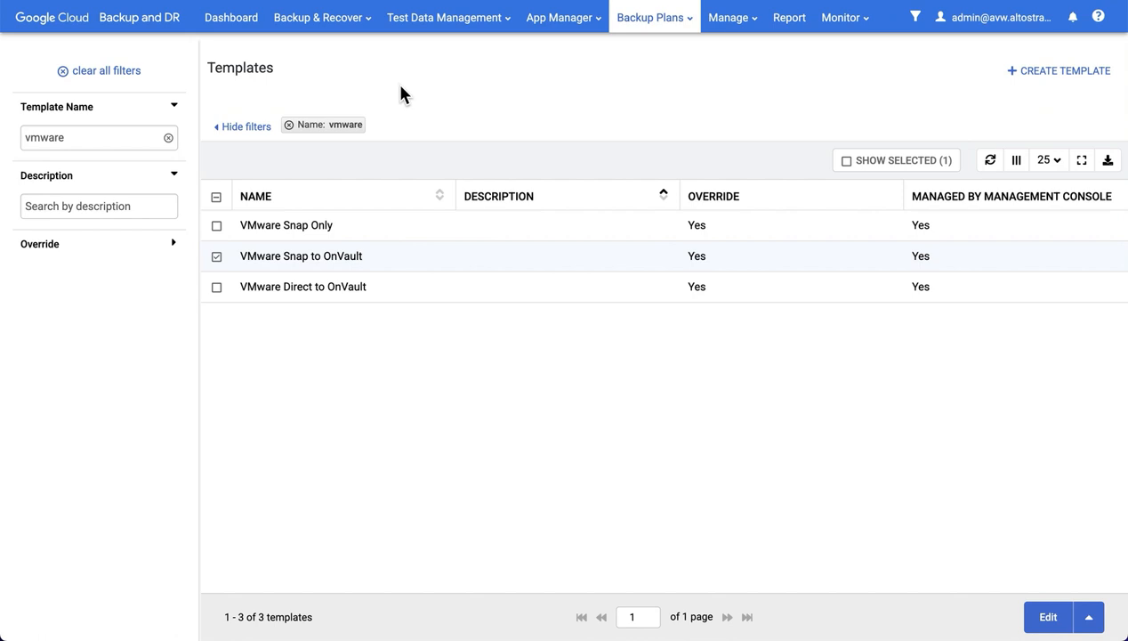
left_click(321, 18)
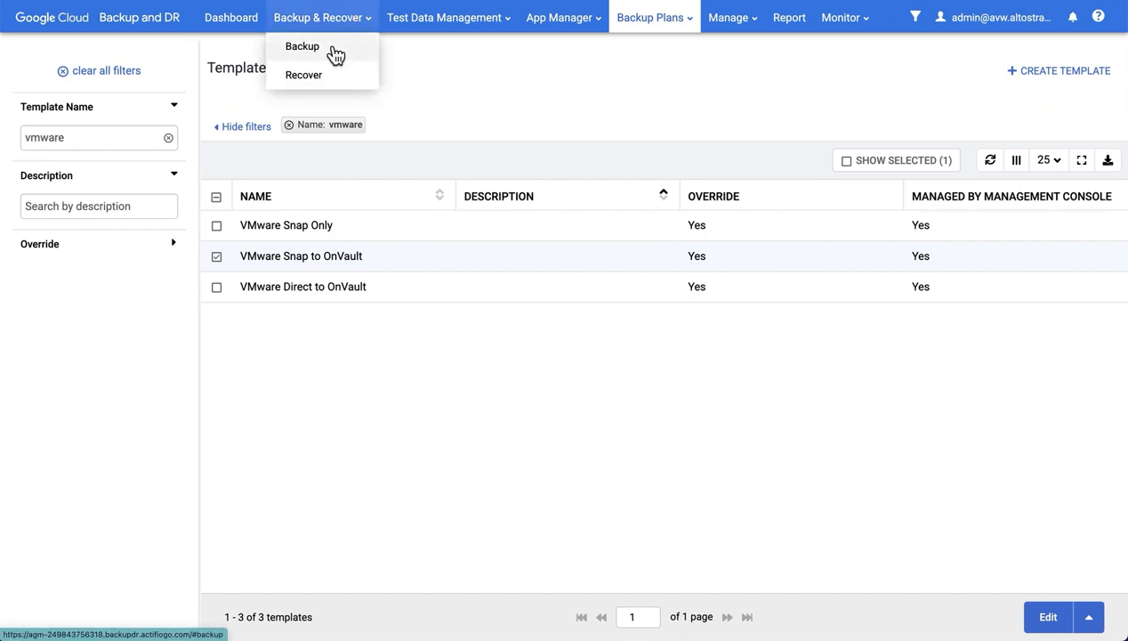
mouse_move(338, 50)
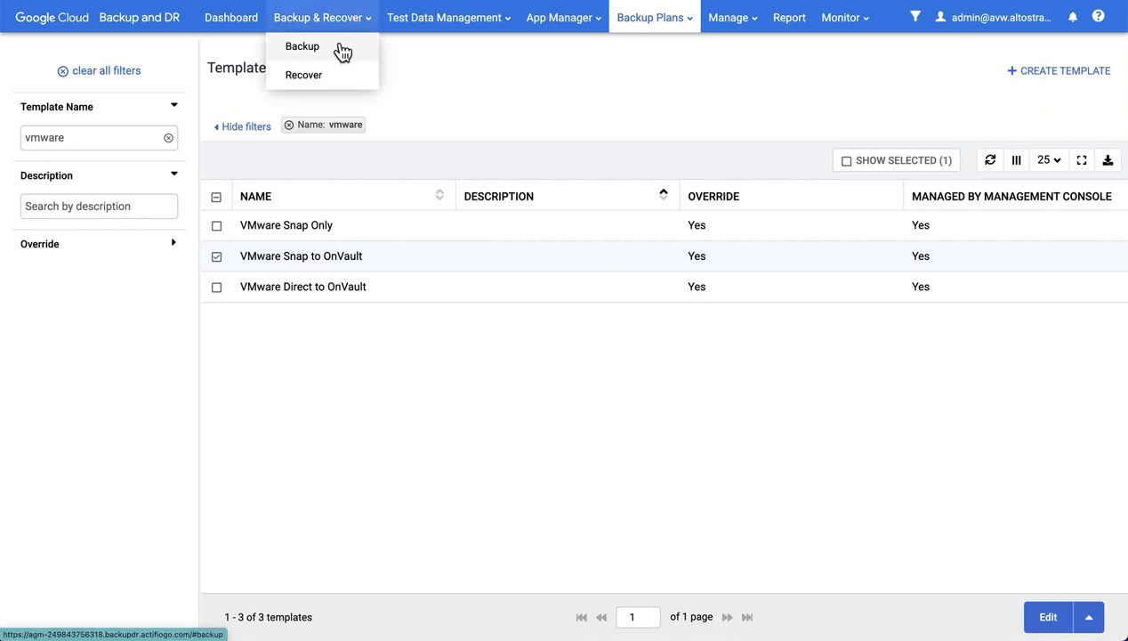